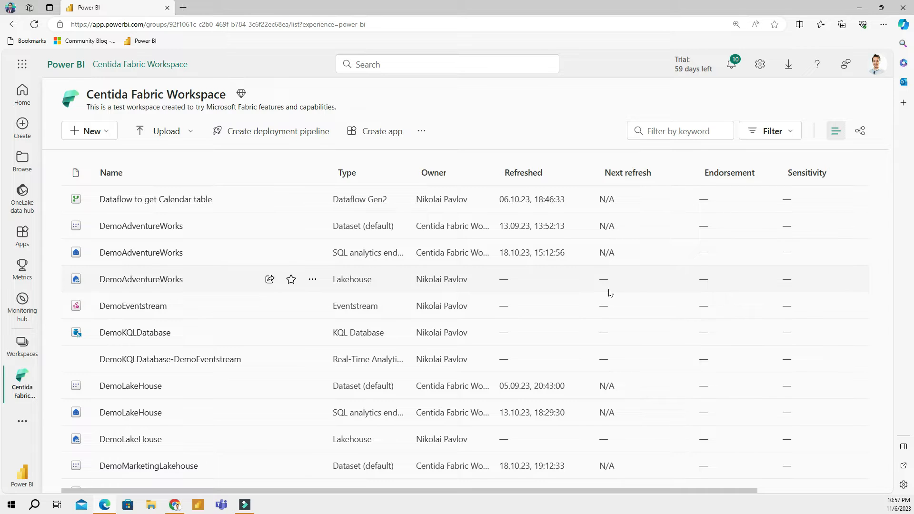
pyautogui.moveTo(89, 130)
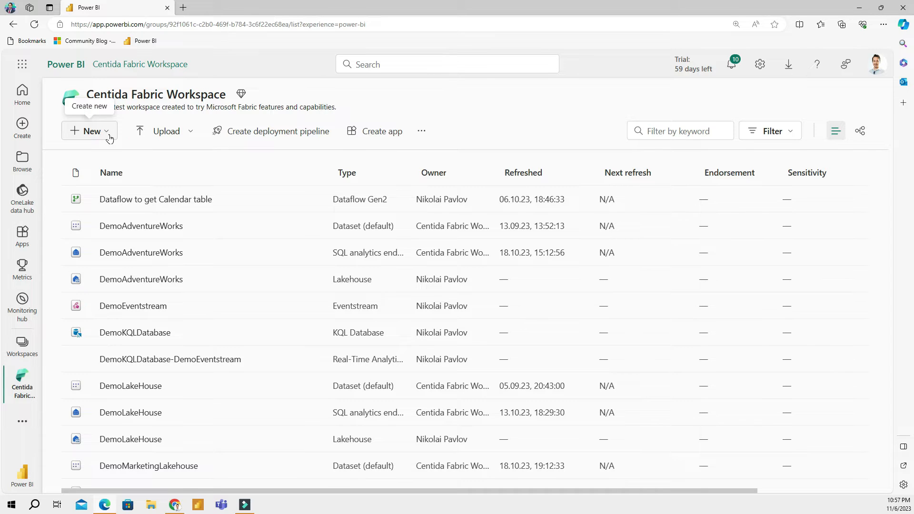
# - Open the Centida Fabric Workspace's full New item catalogue from + New via More options
pyautogui.click(89, 130)
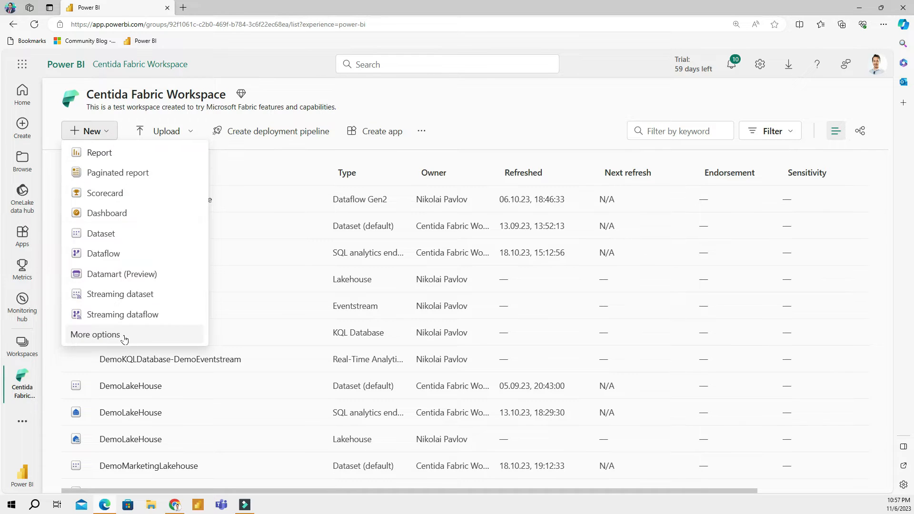
pyautogui.click(95, 335)
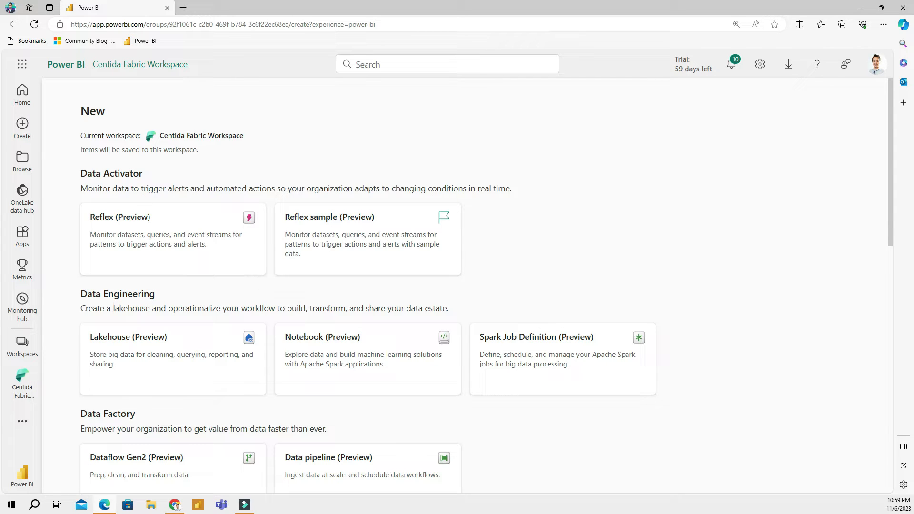
# - Create a Notebook (Preview) item from the Data Engineering section
pyautogui.scroll(-3)
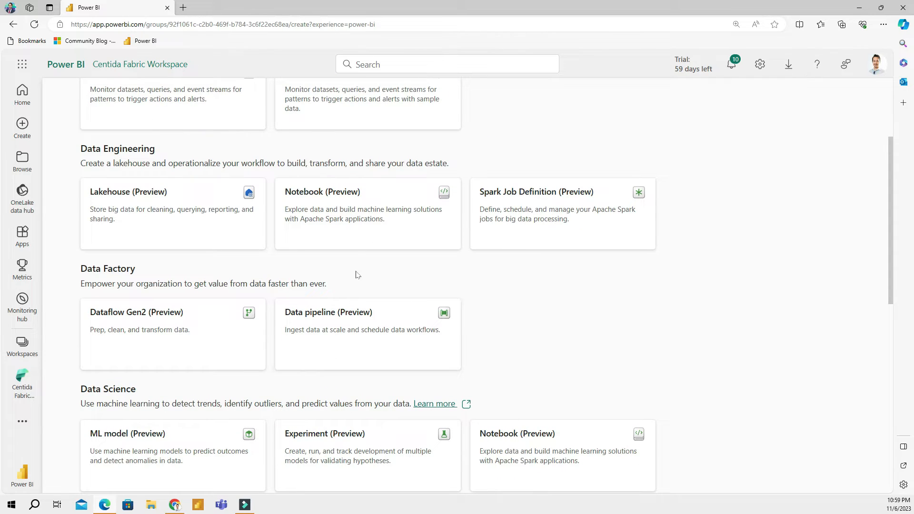
pyautogui.moveTo(363, 219)
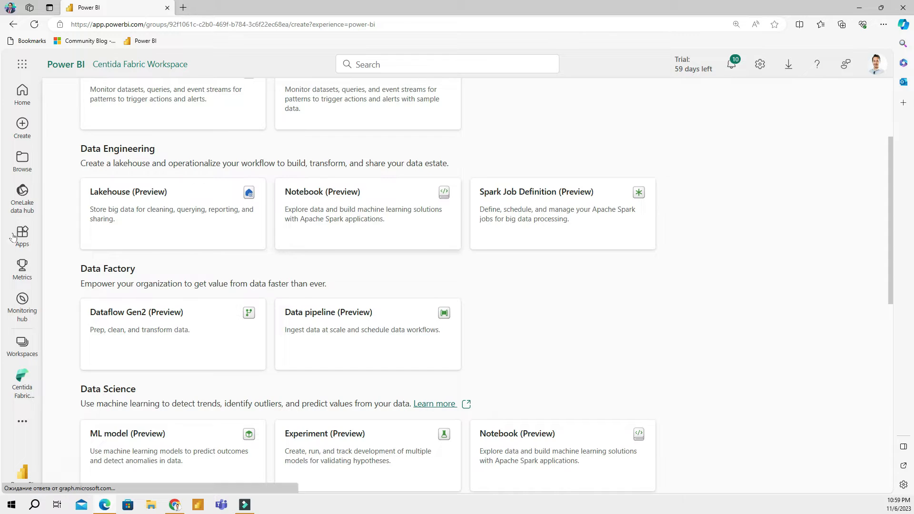
pyautogui.click(322, 192)
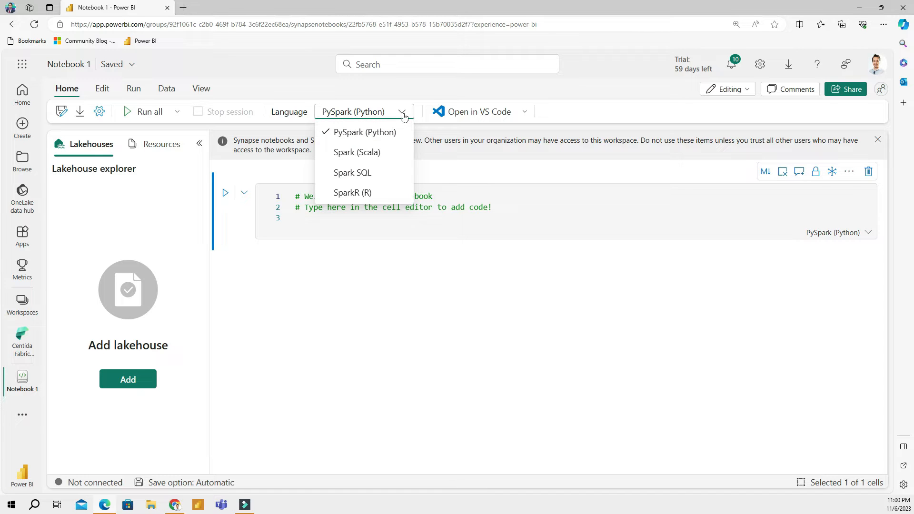
pyautogui.moveTo(390, 125)
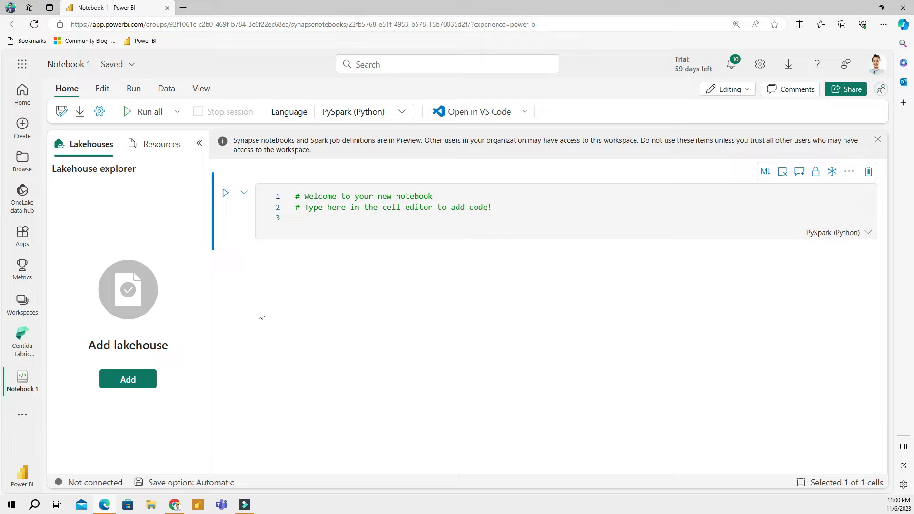
pyautogui.moveTo(264, 335)
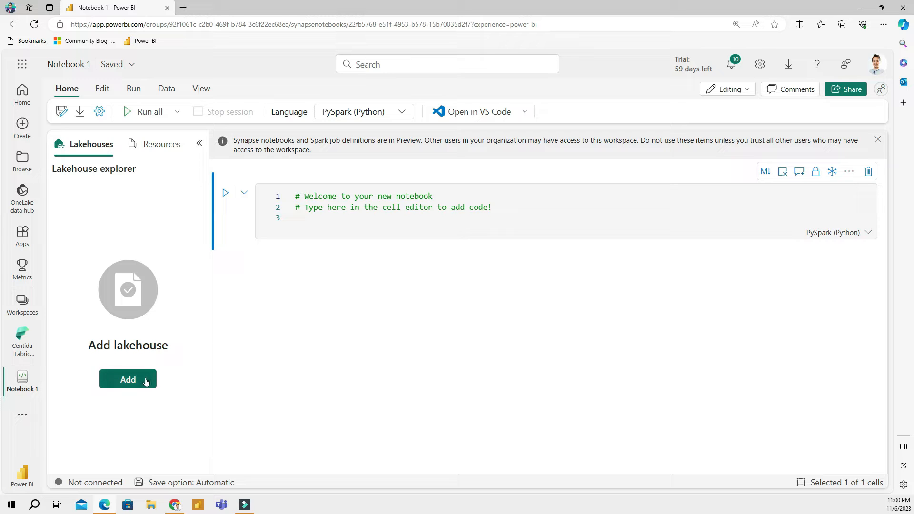
# - Attach the existing DemoAdventureWorks lakehouse to Notebook 1 from the OneLake data hub
pyautogui.click(127, 379)
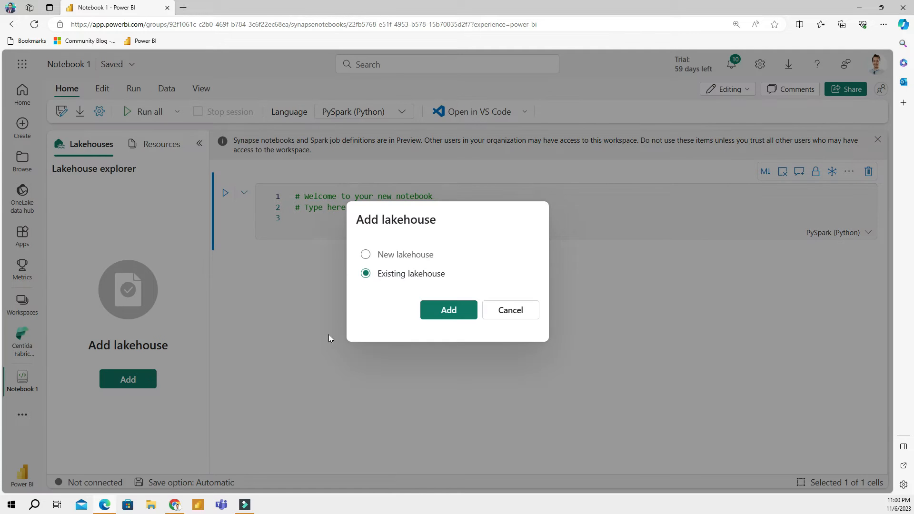
pyautogui.moveTo(421, 261)
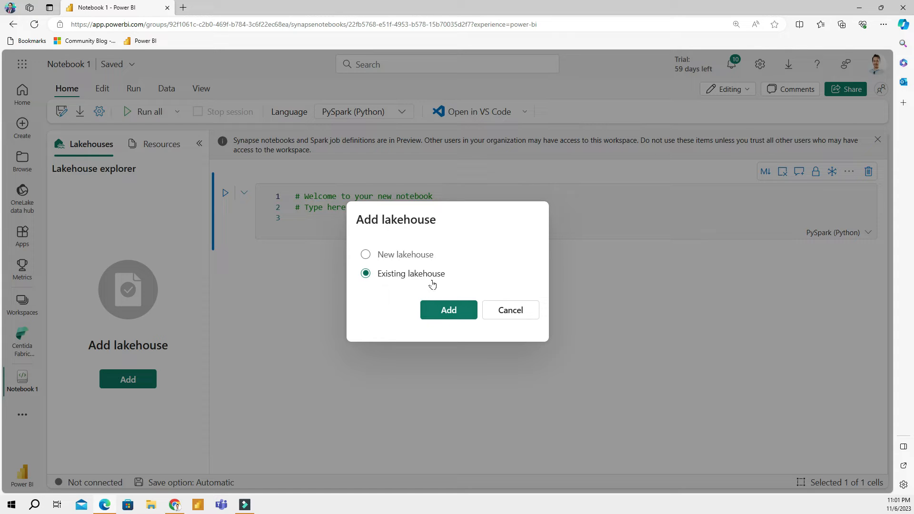
pyautogui.moveTo(442, 283)
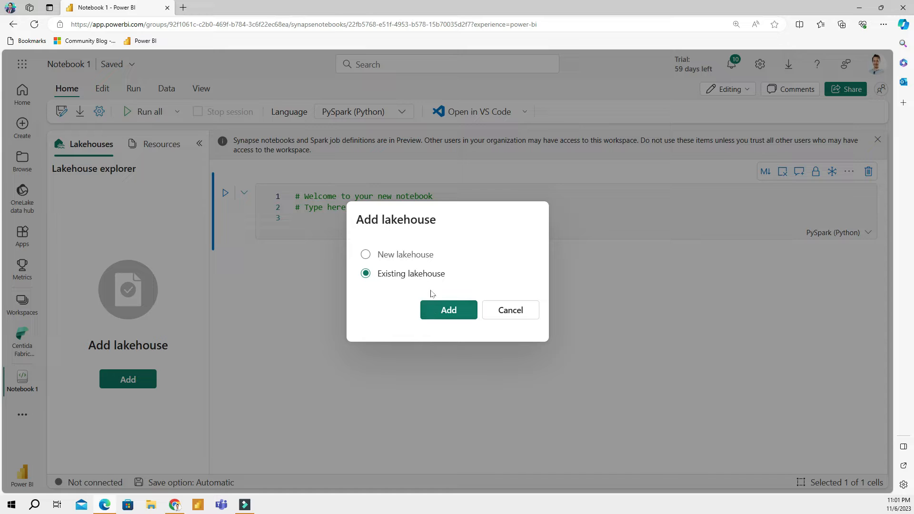
pyautogui.click(449, 310)
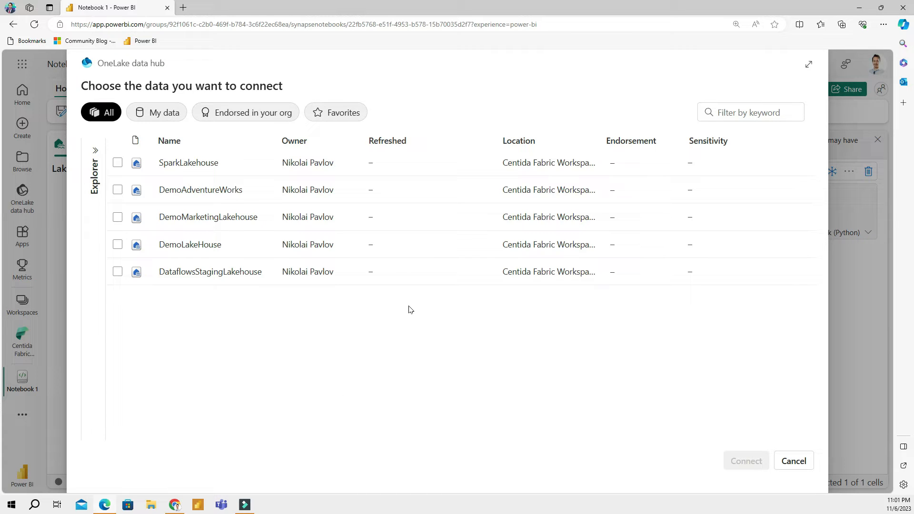
pyautogui.moveTo(373, 272)
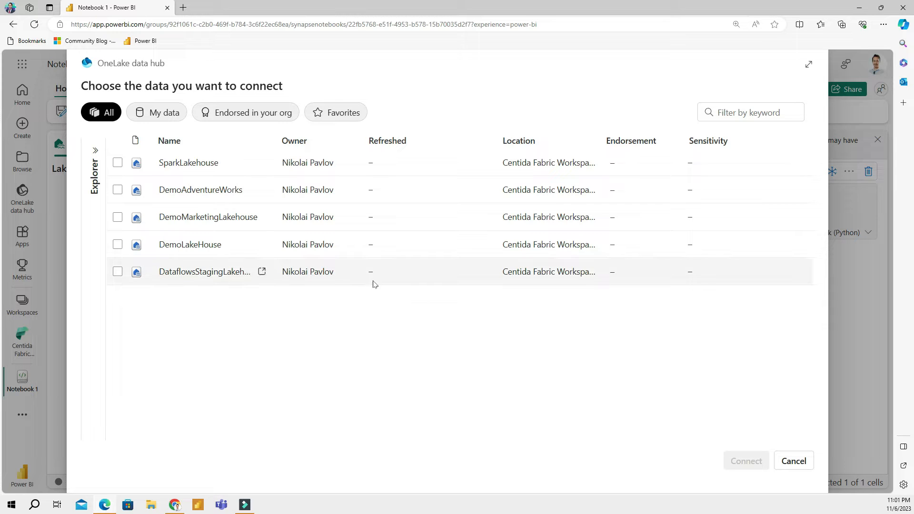
pyautogui.click(117, 190)
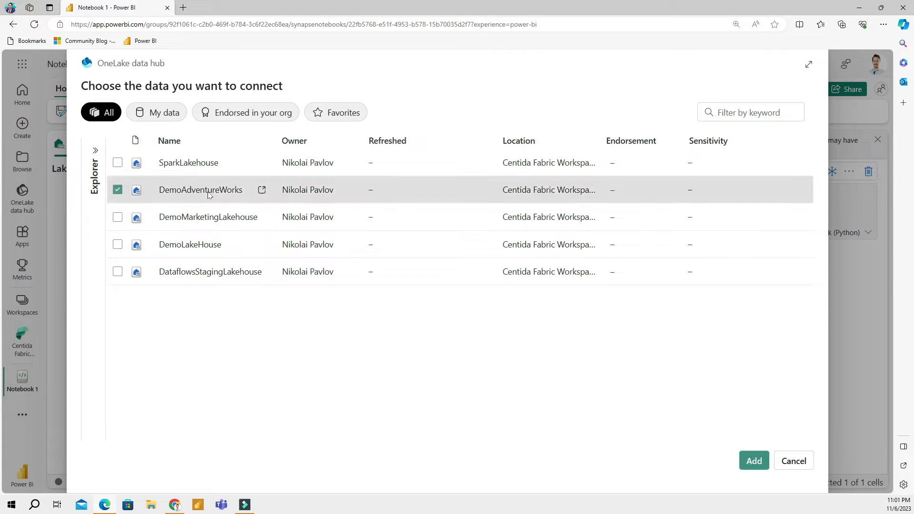
pyautogui.click(753, 461)
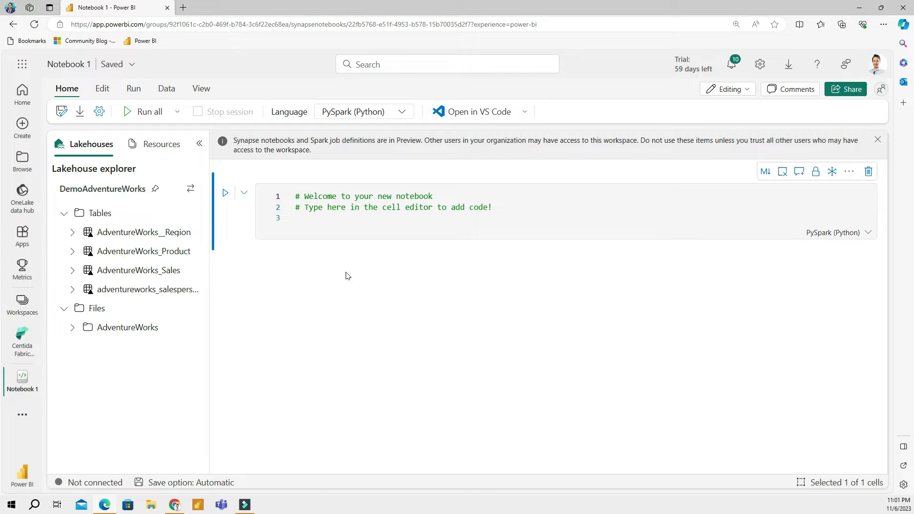
# - Rename Notebook 1 to SampleNotebook1
pyautogui.click(69, 64)
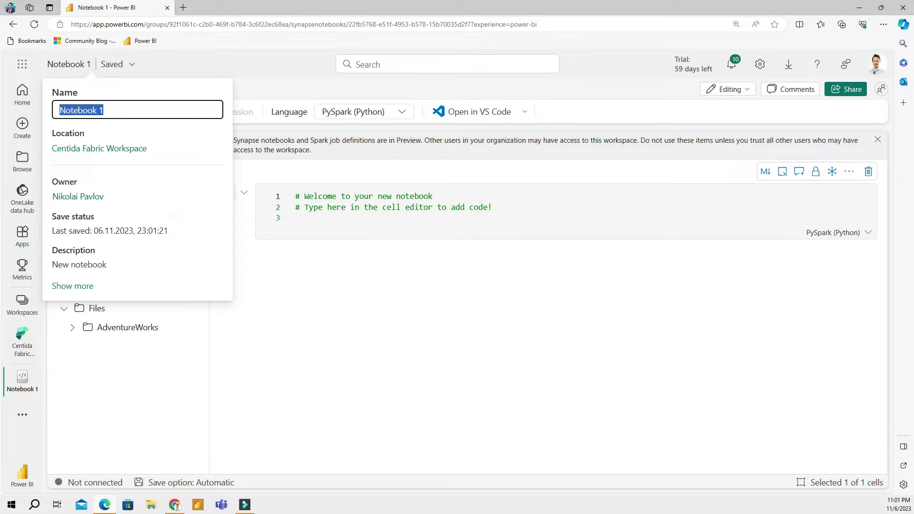
pyautogui.write('Sampl')
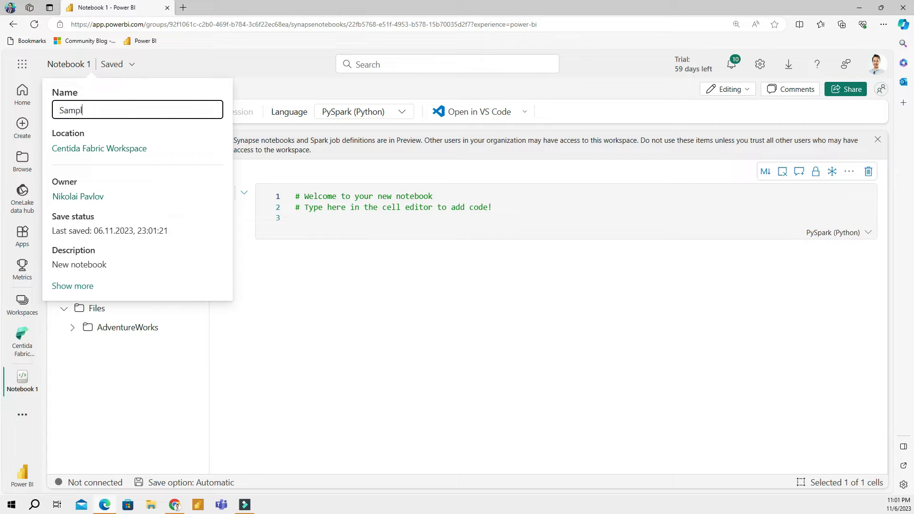
pyautogui.write('eNote')
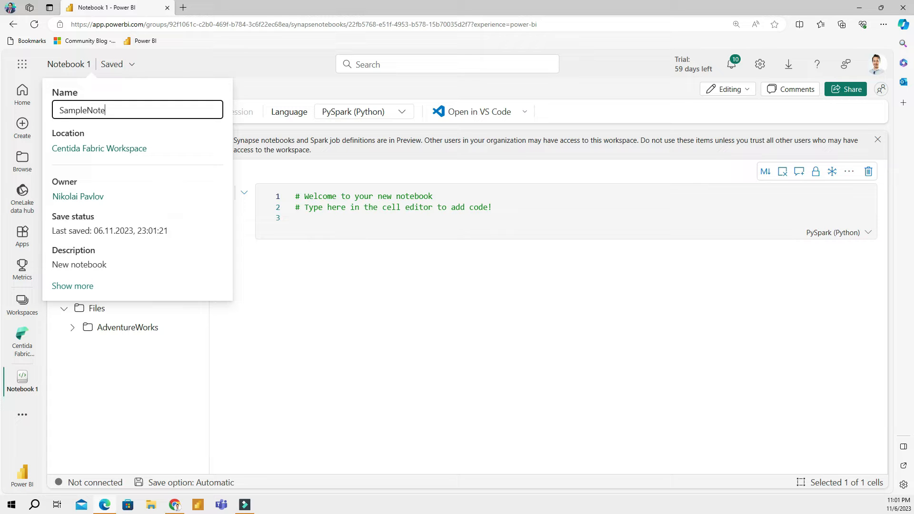
pyautogui.write('book')
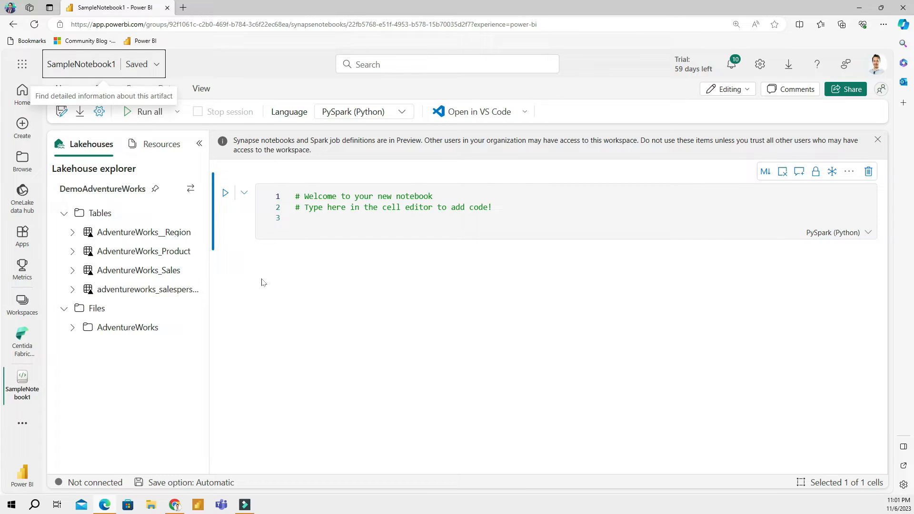
pyautogui.moveTo(229, 166)
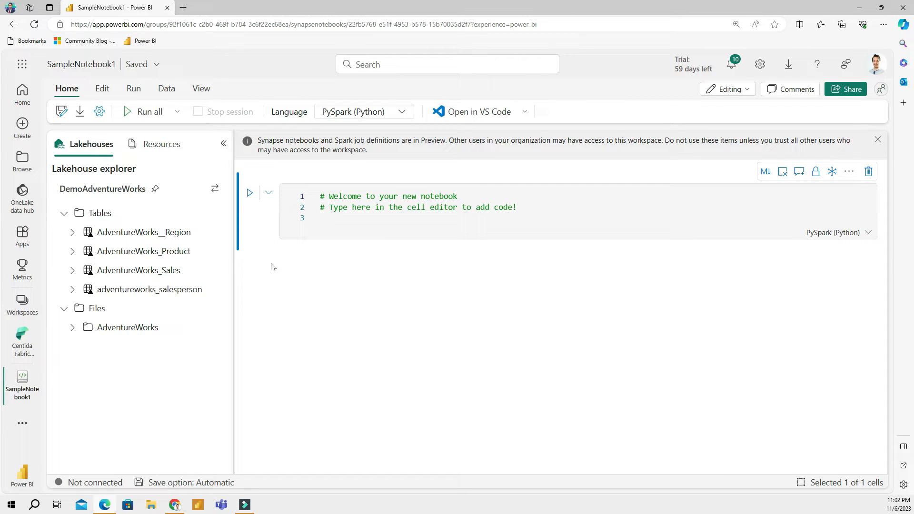
pyautogui.moveTo(320, 340)
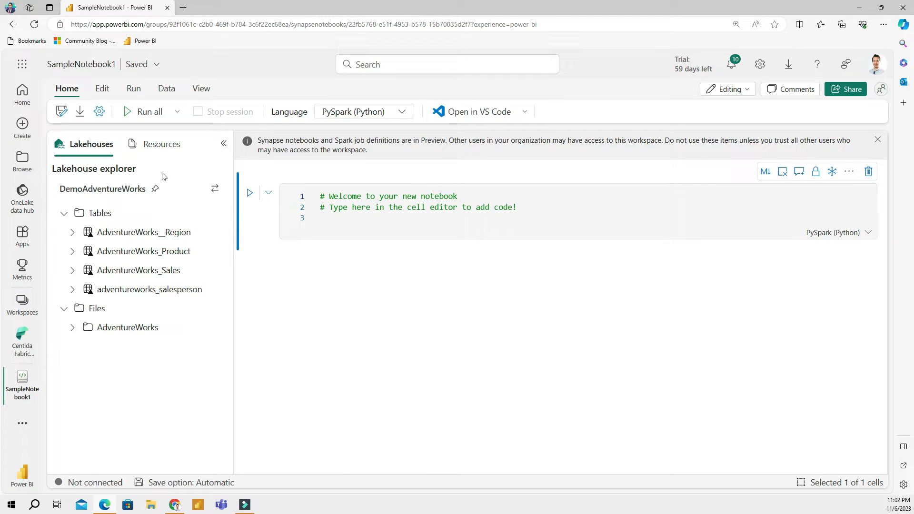
pyautogui.moveTo(135, 304)
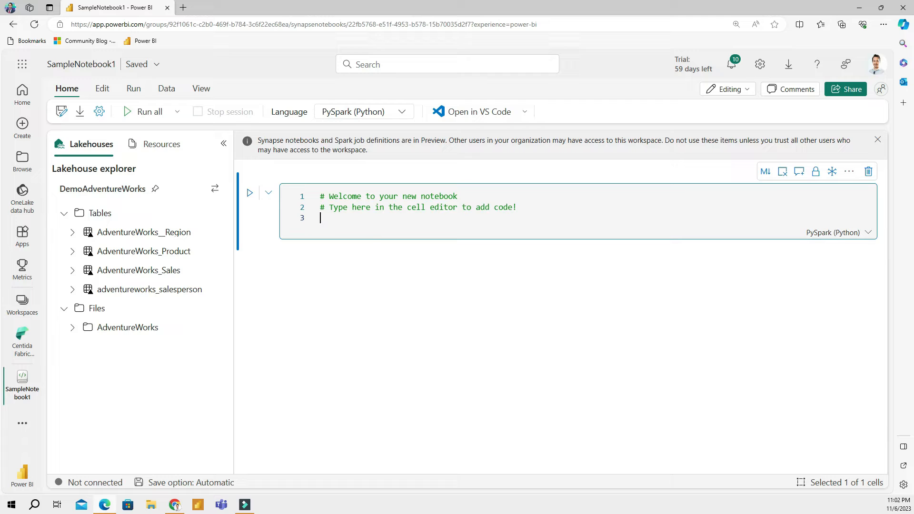
pyautogui.moveTo(350, 299)
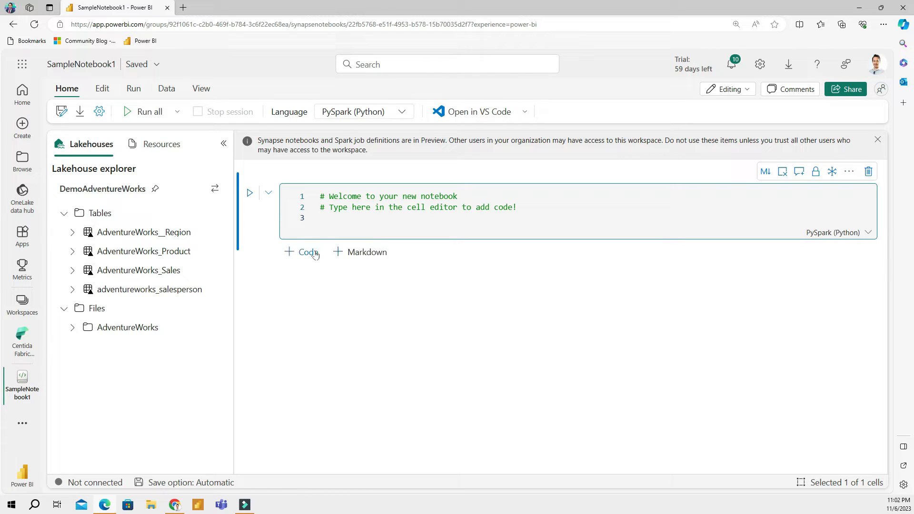
pyautogui.moveTo(308, 252)
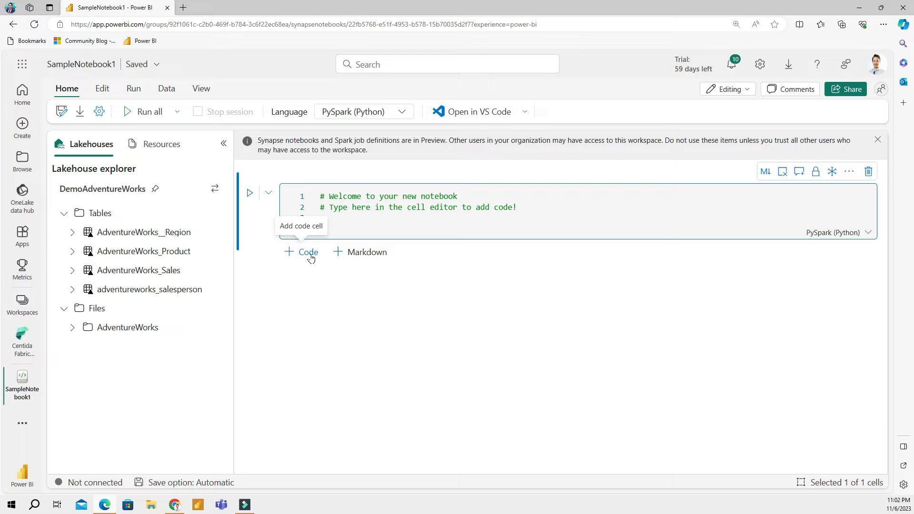
pyautogui.moveTo(303, 258)
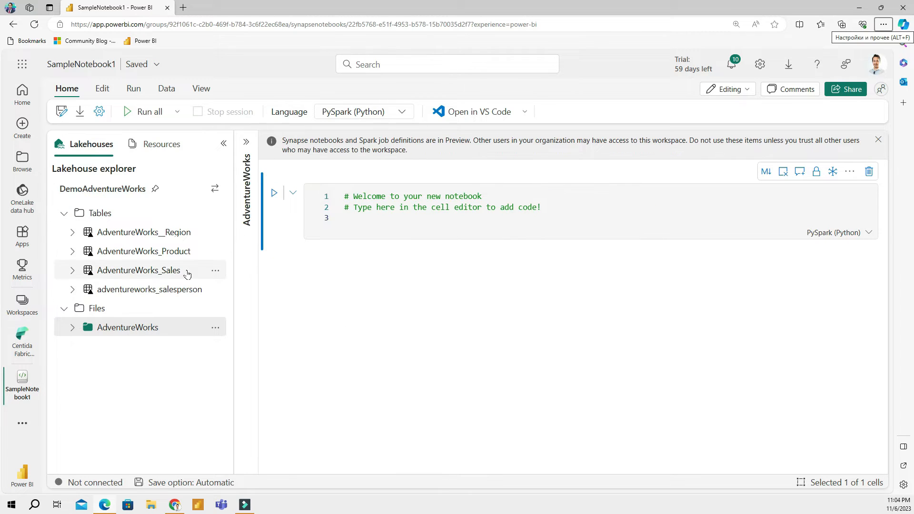
pyautogui.moveTo(184, 251)
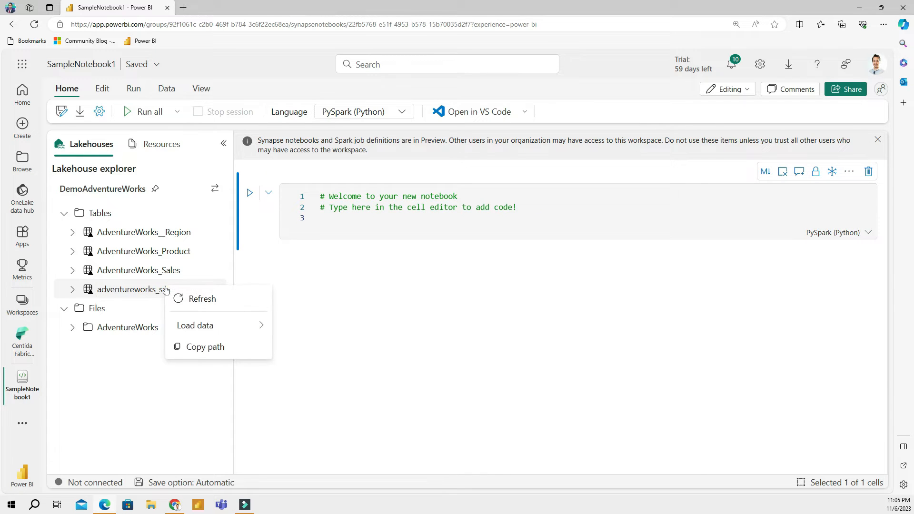
pyautogui.moveTo(196, 325)
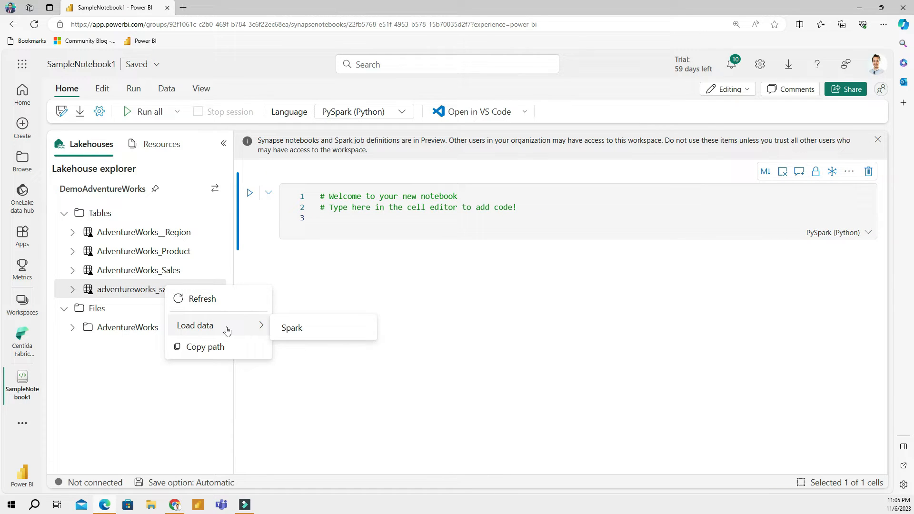
pyautogui.click(291, 328)
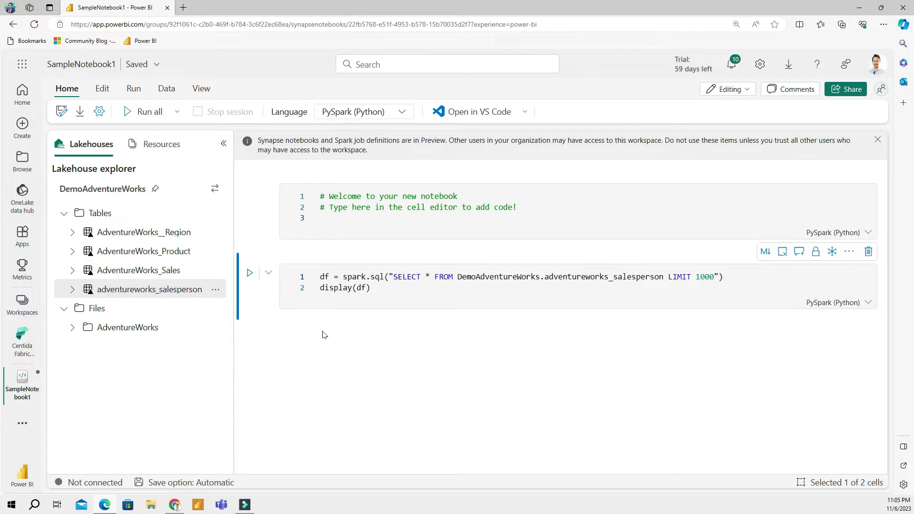
pyautogui.click(371, 288)
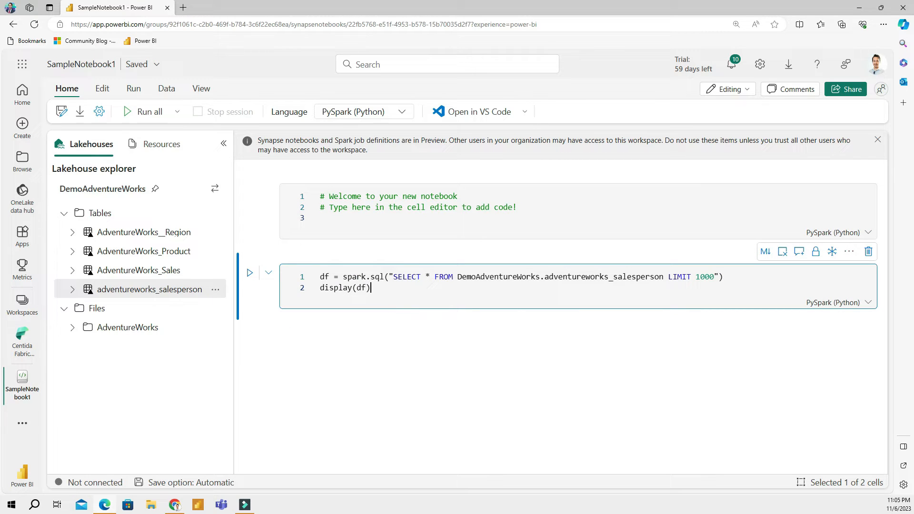
pyautogui.moveTo(249, 273)
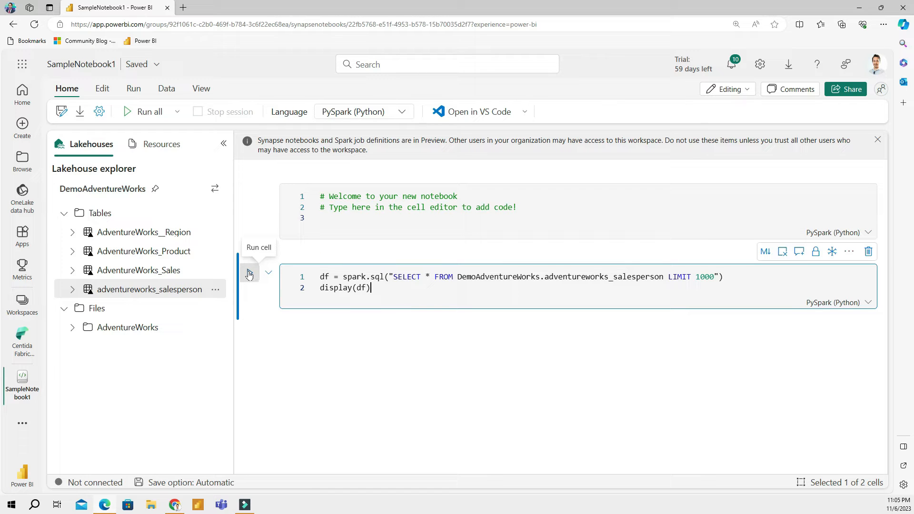
pyautogui.moveTo(248, 276)
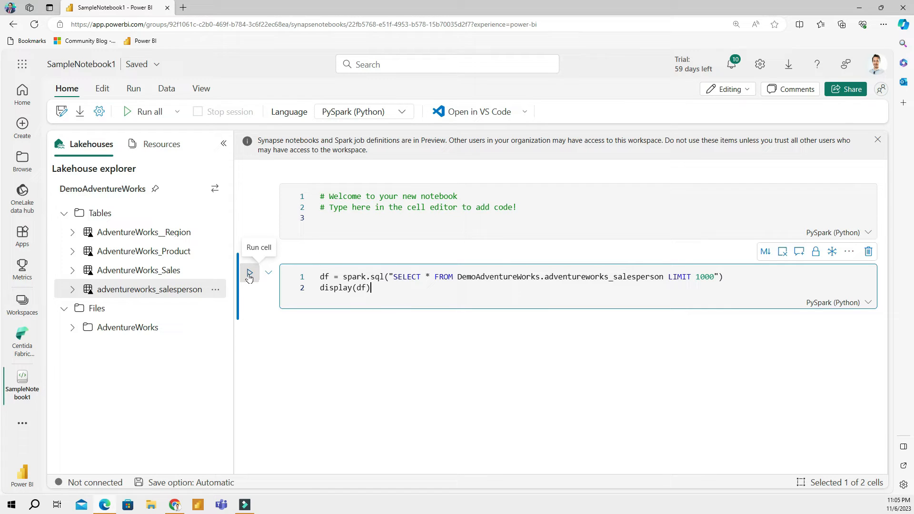
# - Run the spark.sql salesperson cell and scroll through the employees, titles and UPNs table
pyautogui.click(249, 273)
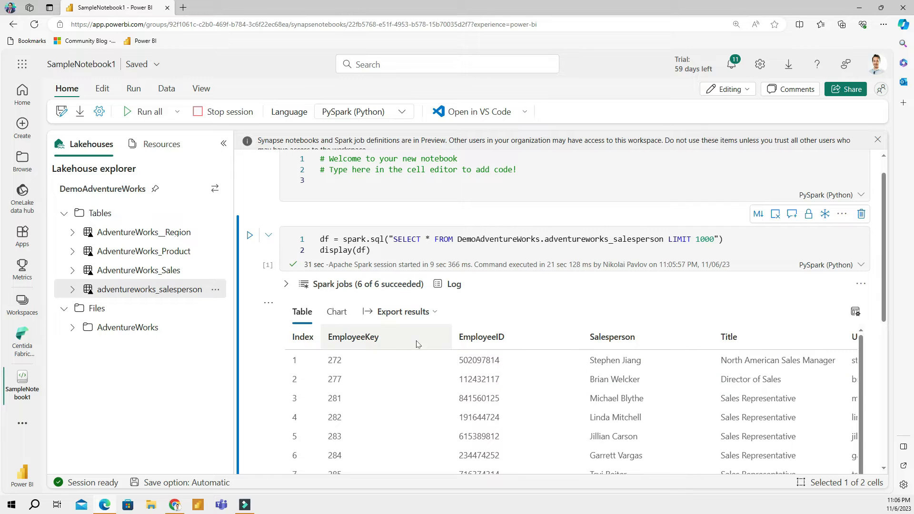
pyautogui.scroll(-3)
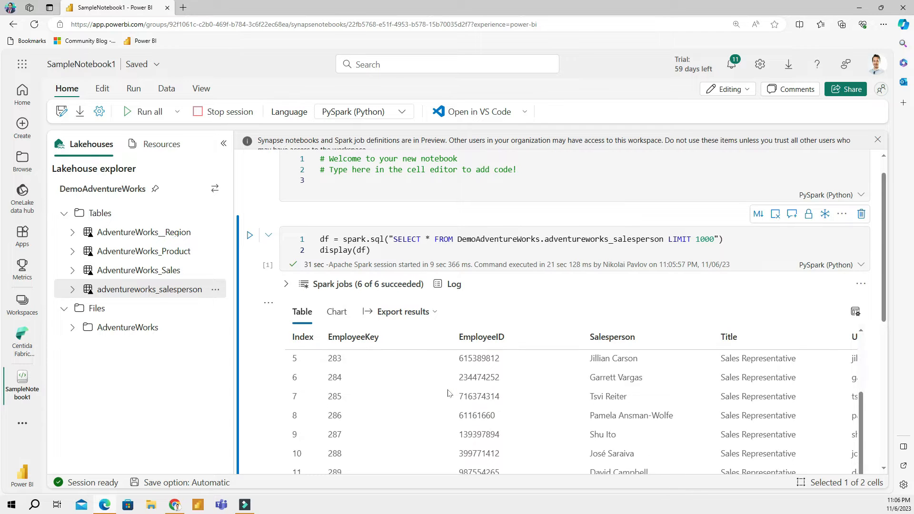
pyautogui.scroll(-3)
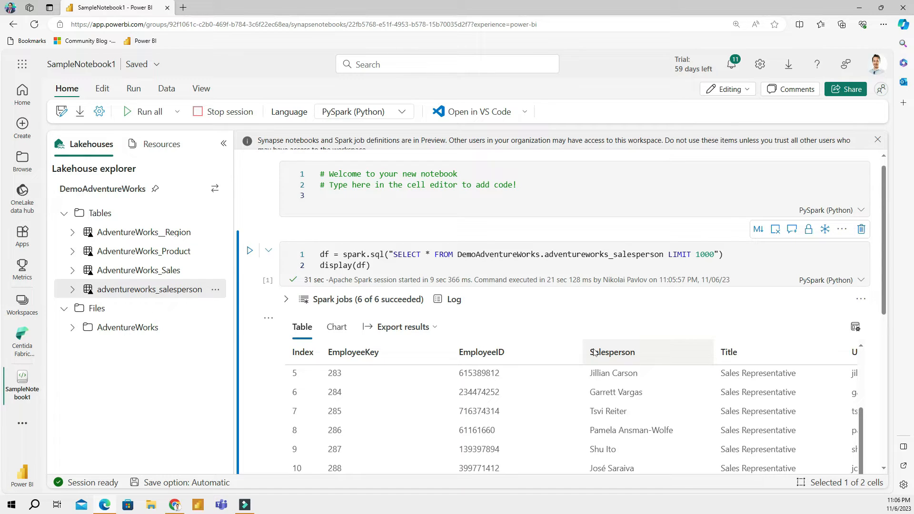
pyautogui.scroll(-3)
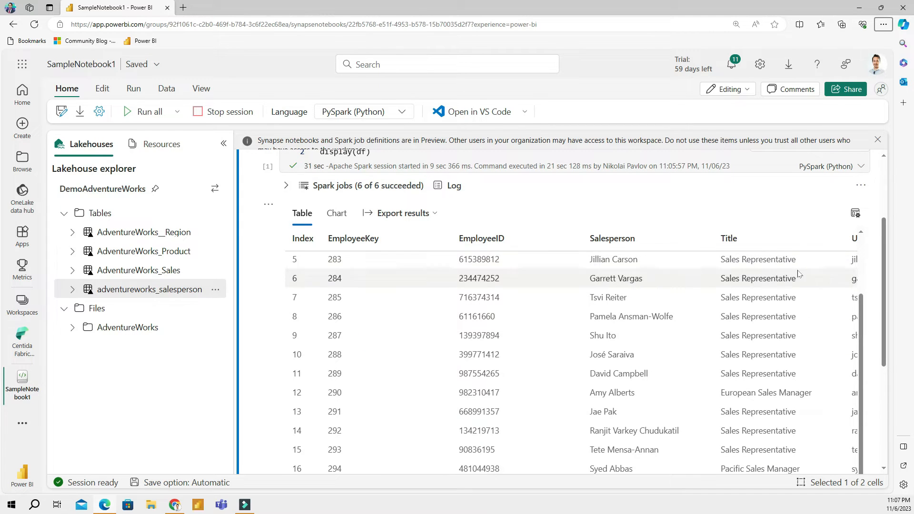
pyautogui.scroll(-3)
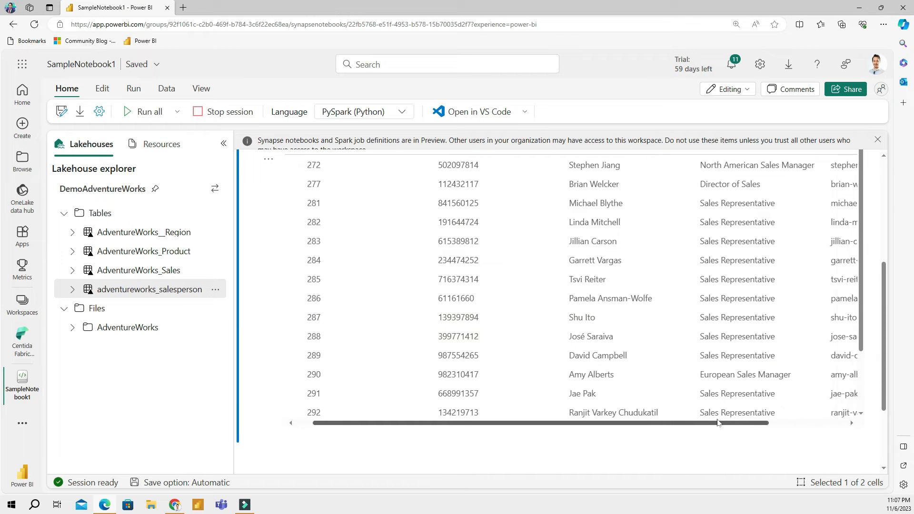
pyautogui.scroll(3)
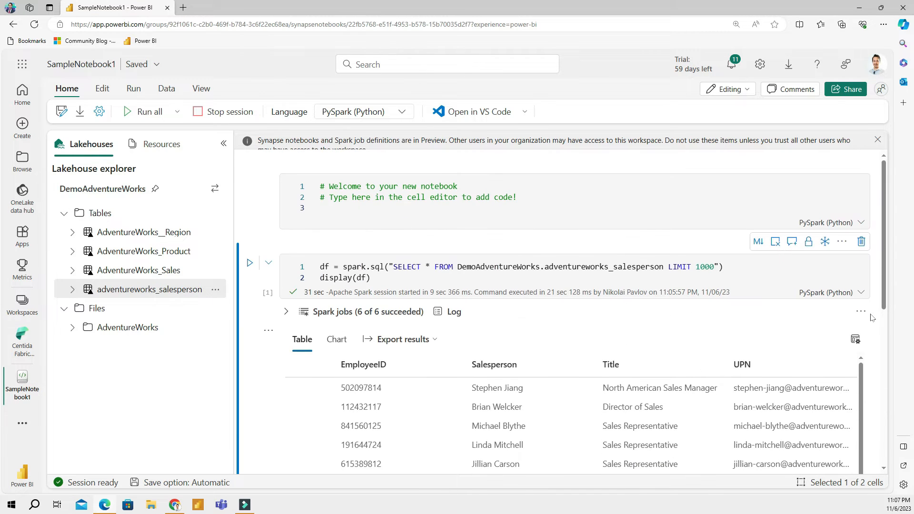
pyautogui.scroll(-3)
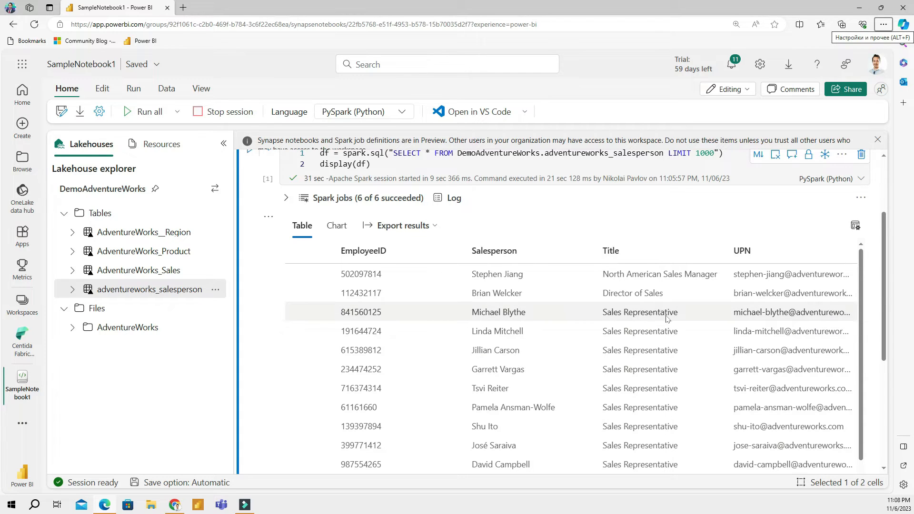
pyautogui.scroll(-3)
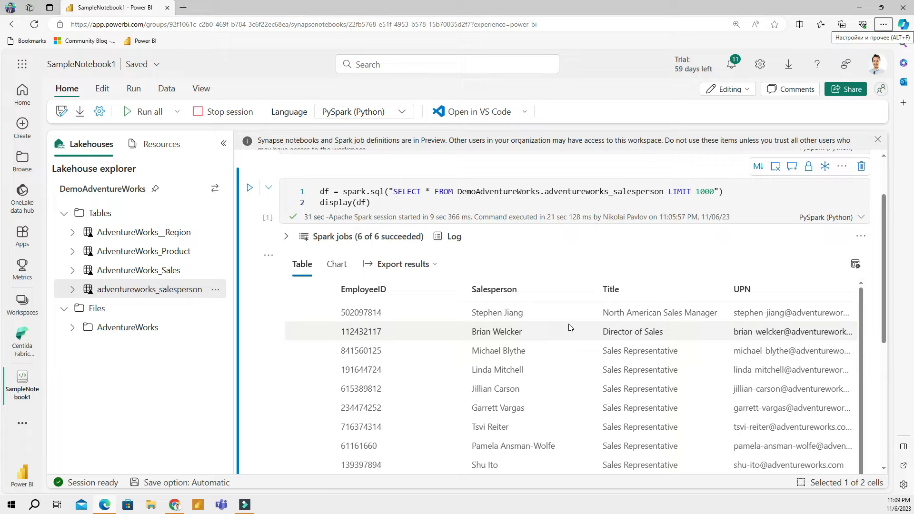
pyautogui.scroll(-3)
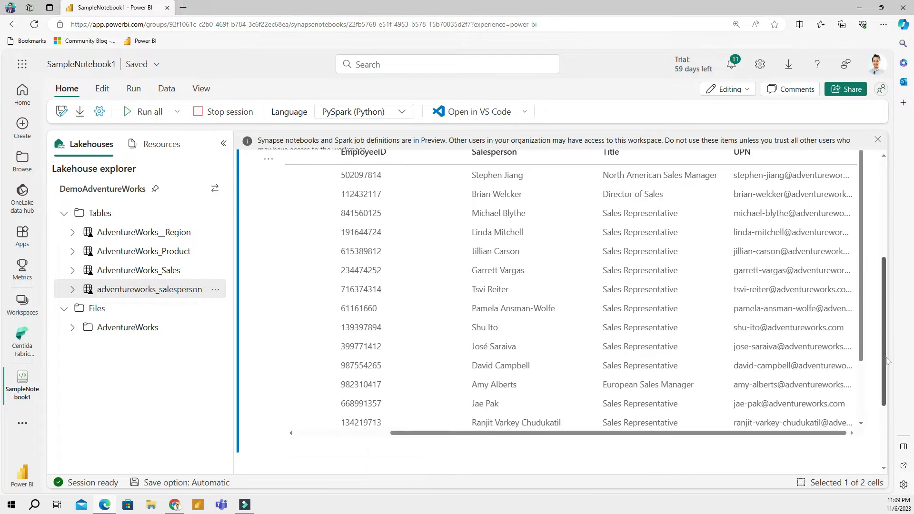
pyautogui.scroll(-3)
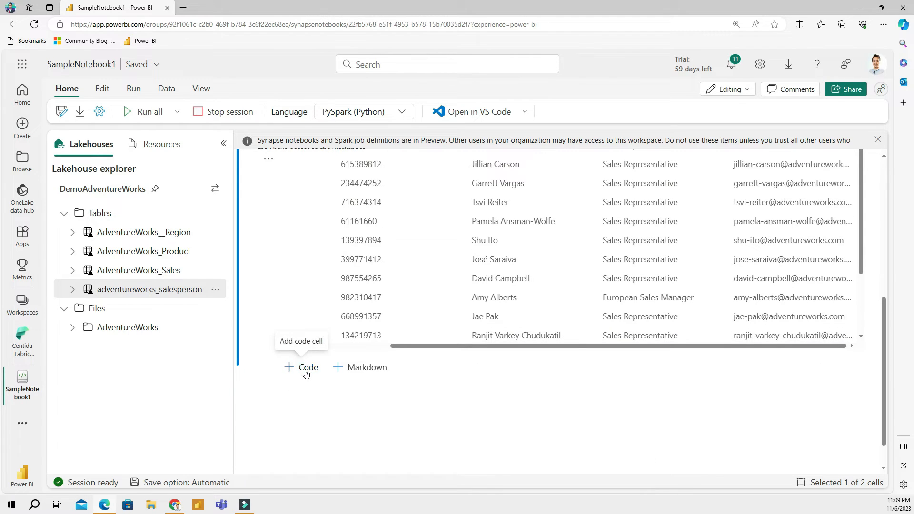
# - Add and run a cell with groupBy('Title').count() and show(truncate=False)
pyautogui.click(301, 367)
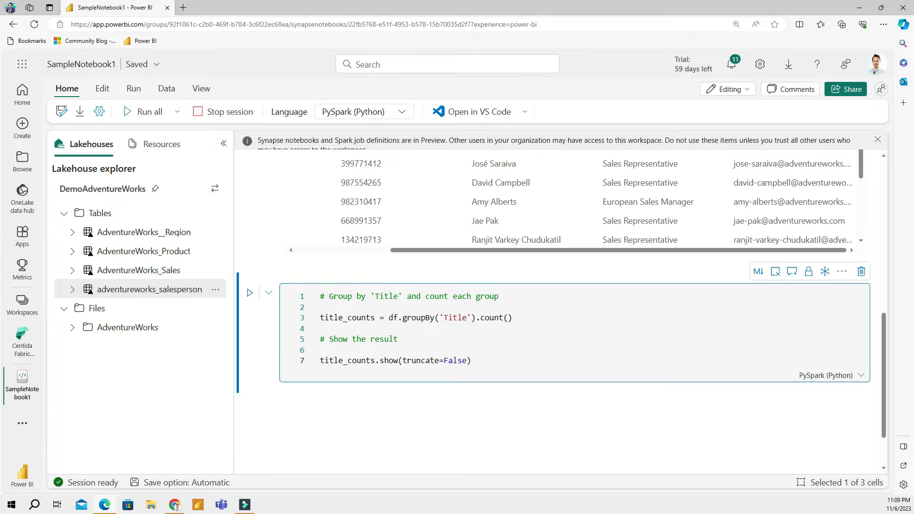
pyautogui.click(474, 360)
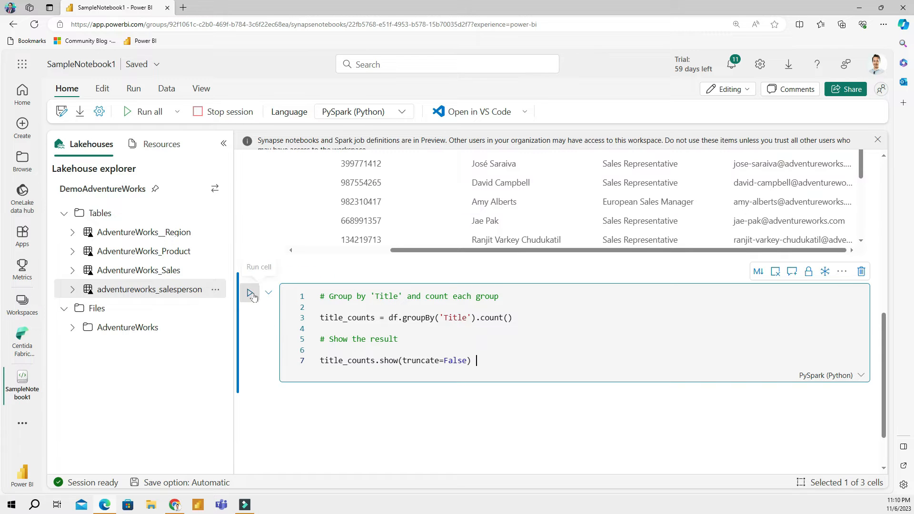
pyautogui.click(249, 293)
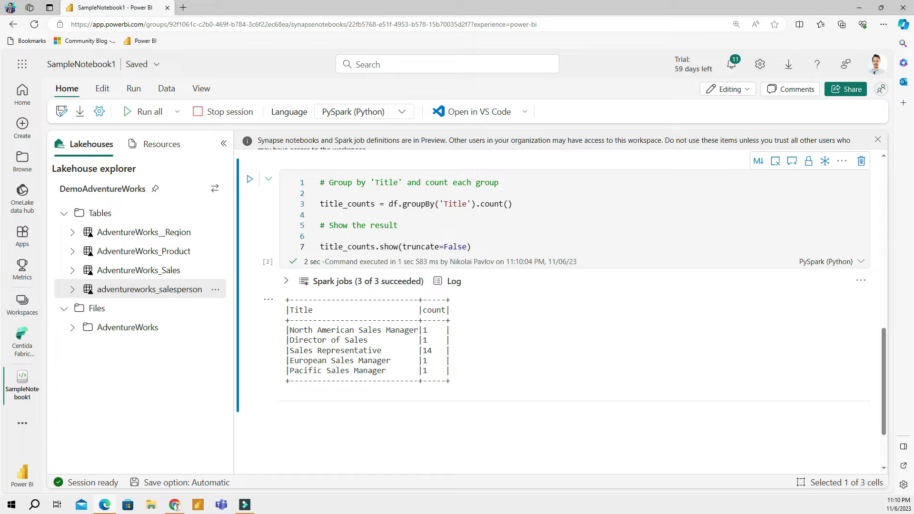
pyautogui.moveTo(645, 361)
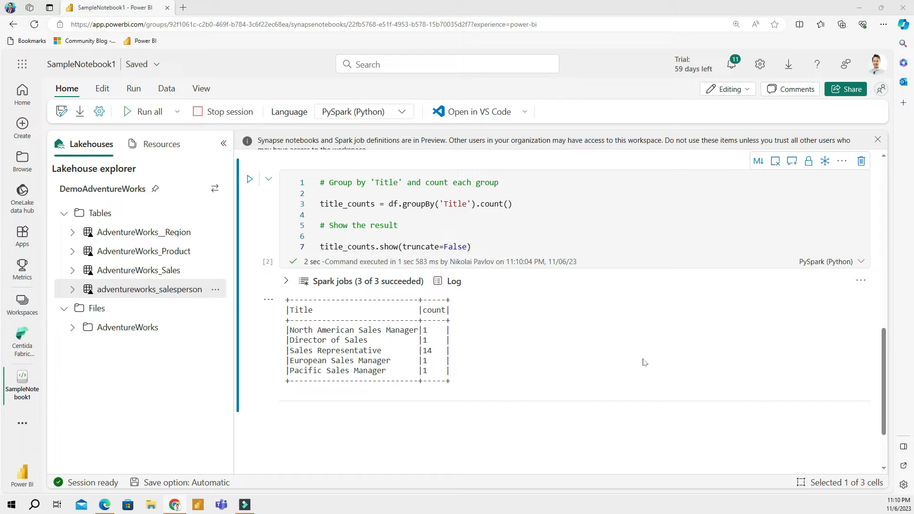
pyautogui.moveTo(609, 361)
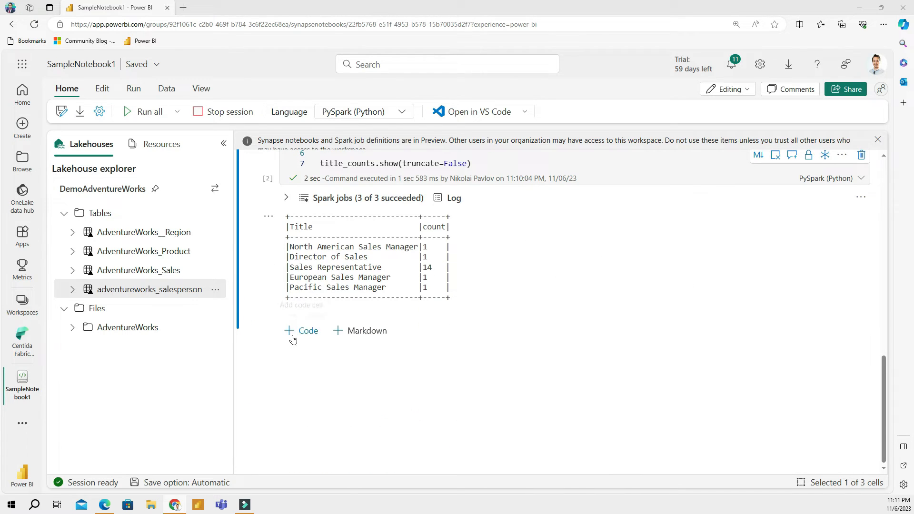
# - Add the split() withColumn cell for FirstName and LastName, then re-run after fixing line continuation
pyautogui.click(301, 330)
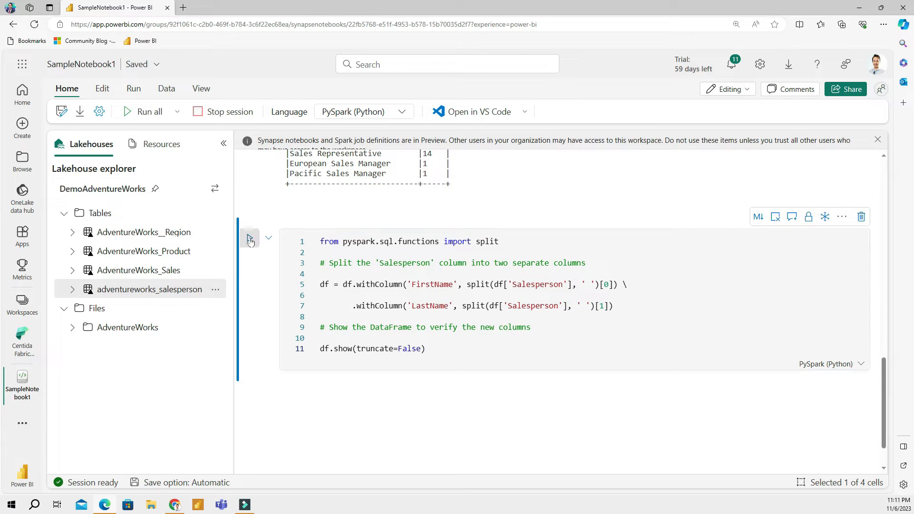
pyautogui.click(249, 238)
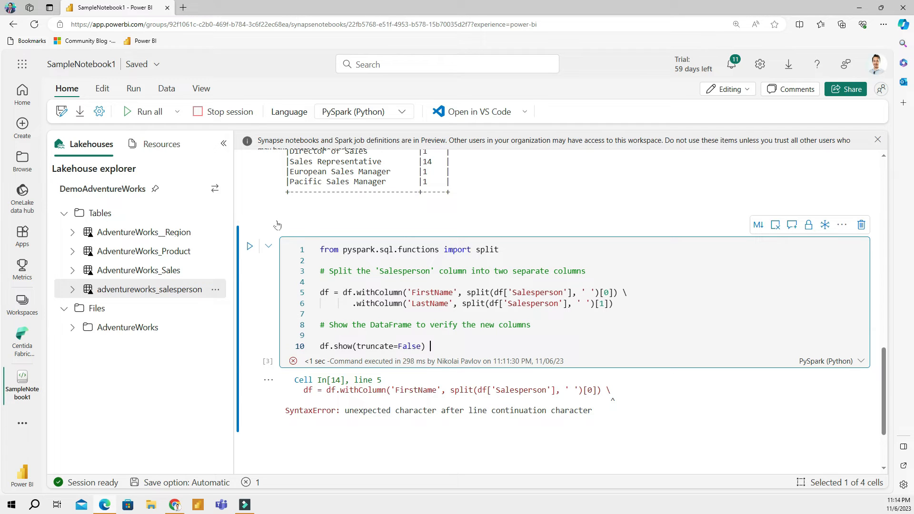
pyautogui.click(249, 246)
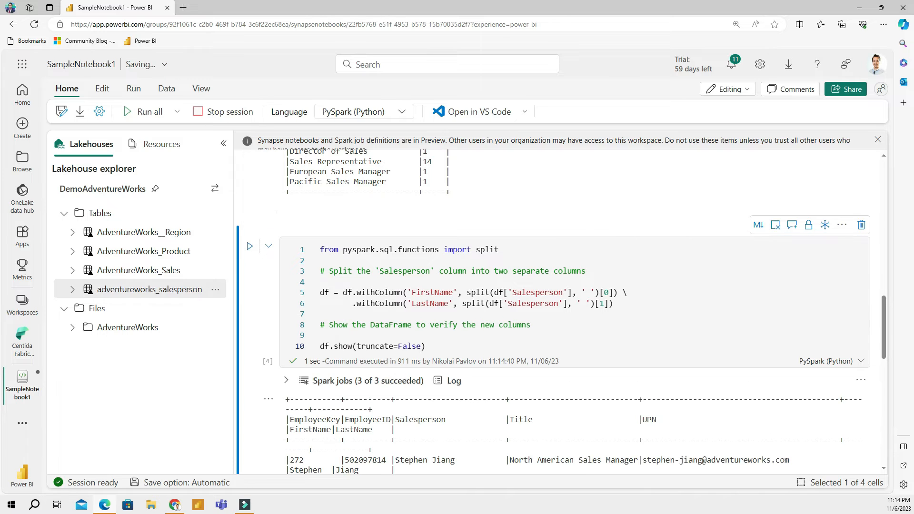
# - Scroll down through the df.show output showing FirstName and LastName values
pyautogui.scroll(-3)
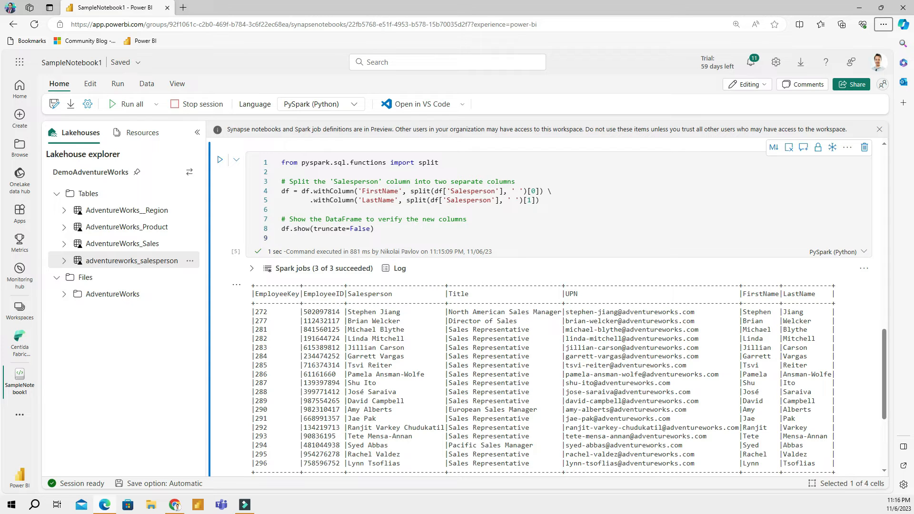
pyautogui.moveTo(660, 284)
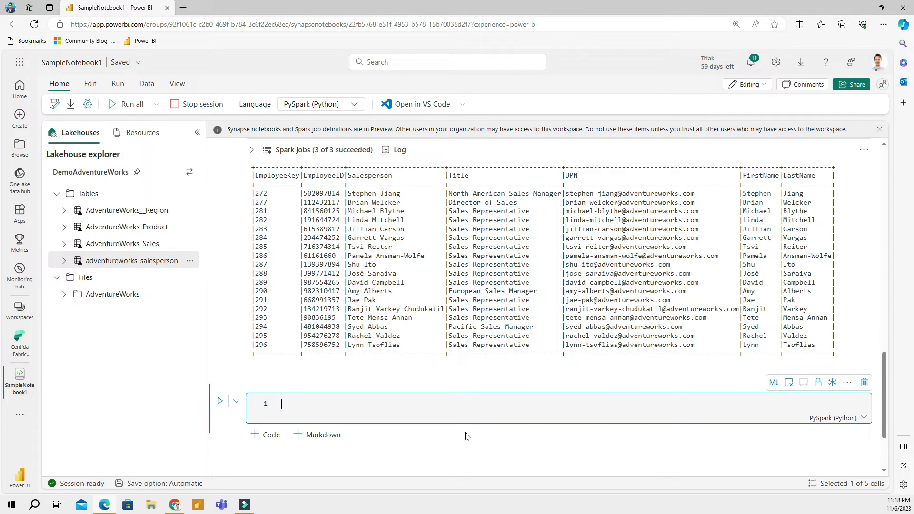
# - Begin a new cell with df.write.mode("append")
pyautogui.write('df')
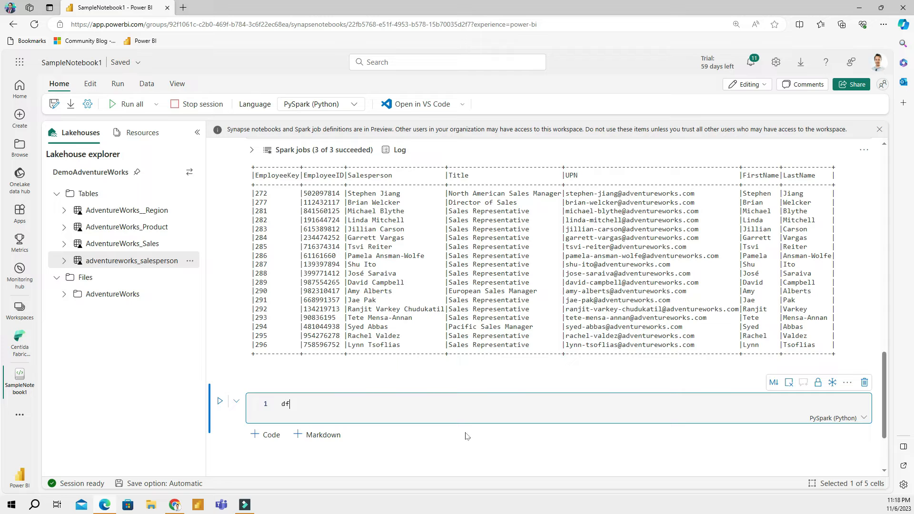
pyautogui.write('.write.m')
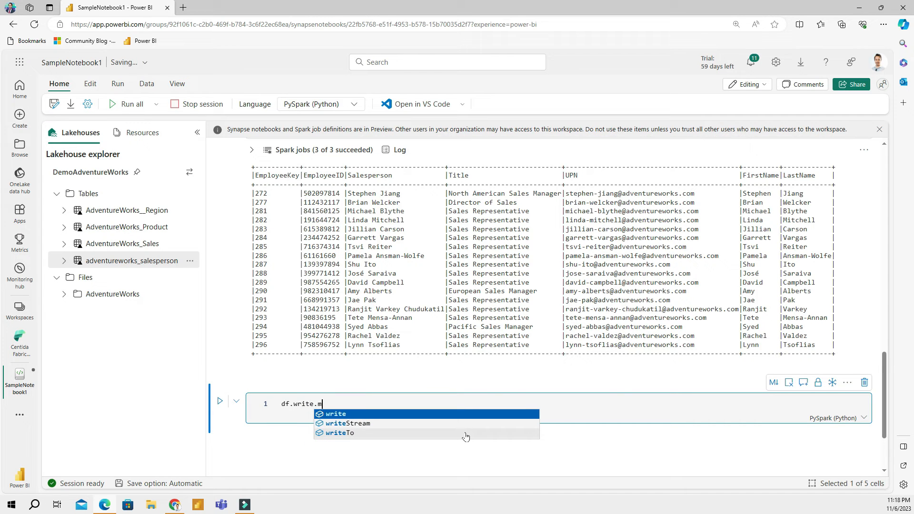
pyautogui.write('o')
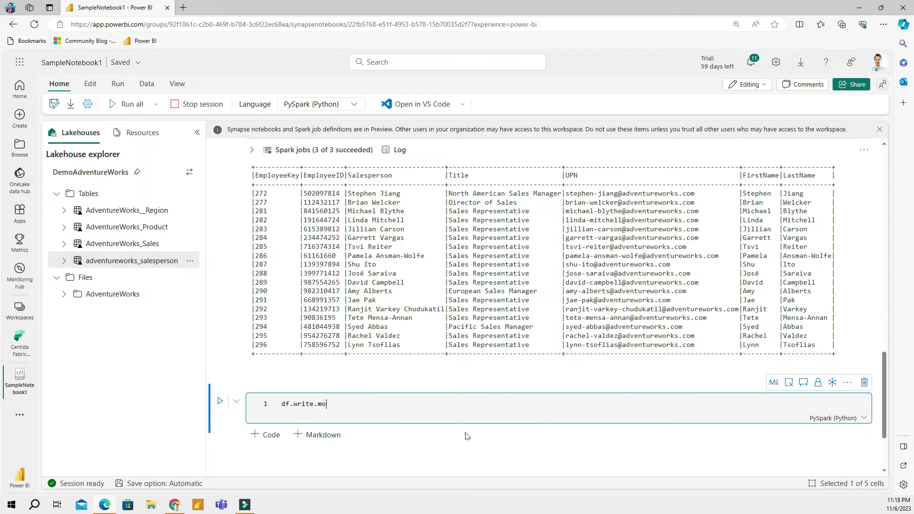
pyautogui.write('de')
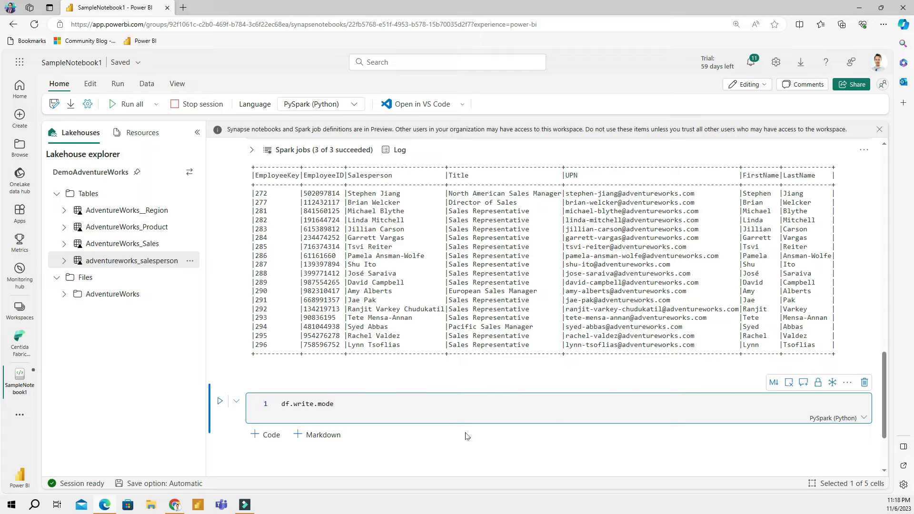
pyautogui.write('()')
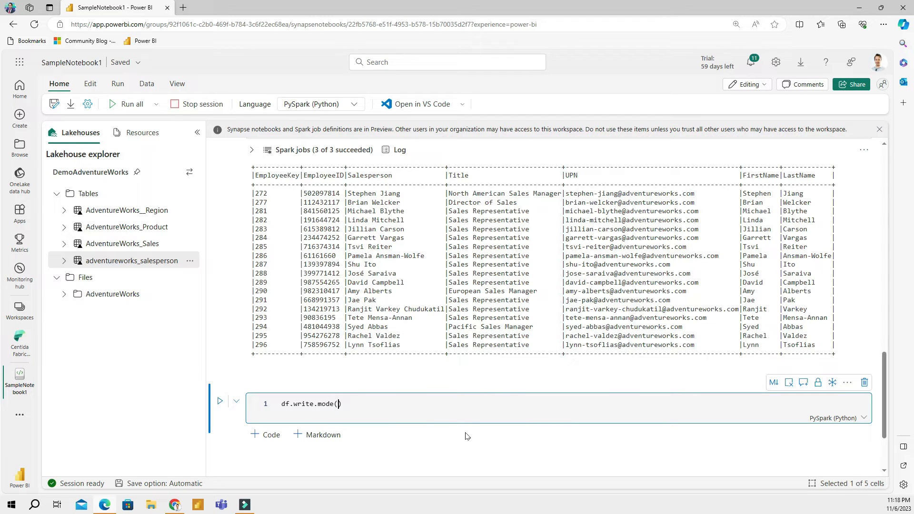
pyautogui.write('"append"')
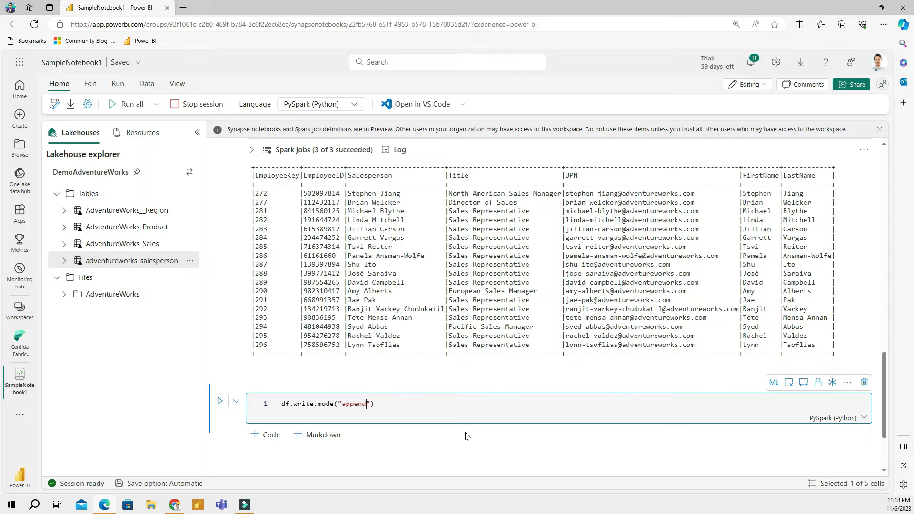
# - Complete it with .format("delta").saveAsTable("Salesperson_Updated") and run the cell
pyautogui.write('.for')
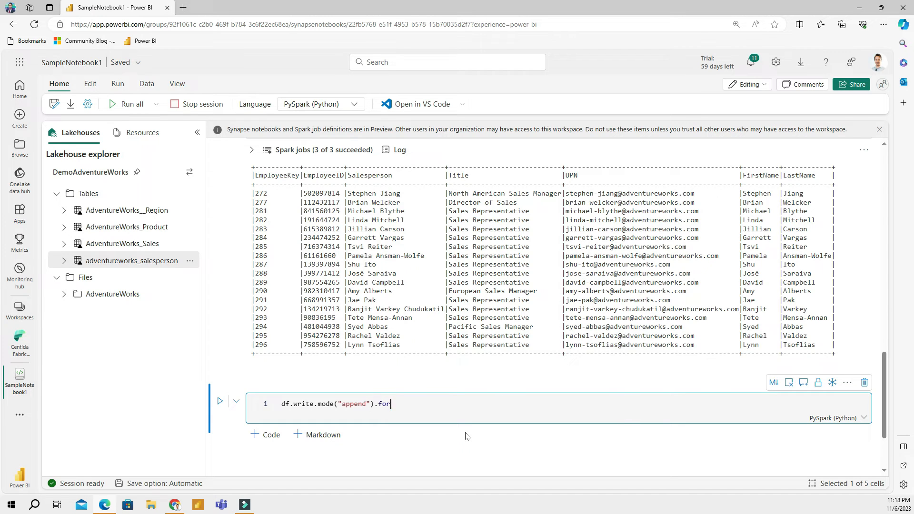
pyautogui.write('mat("dela')
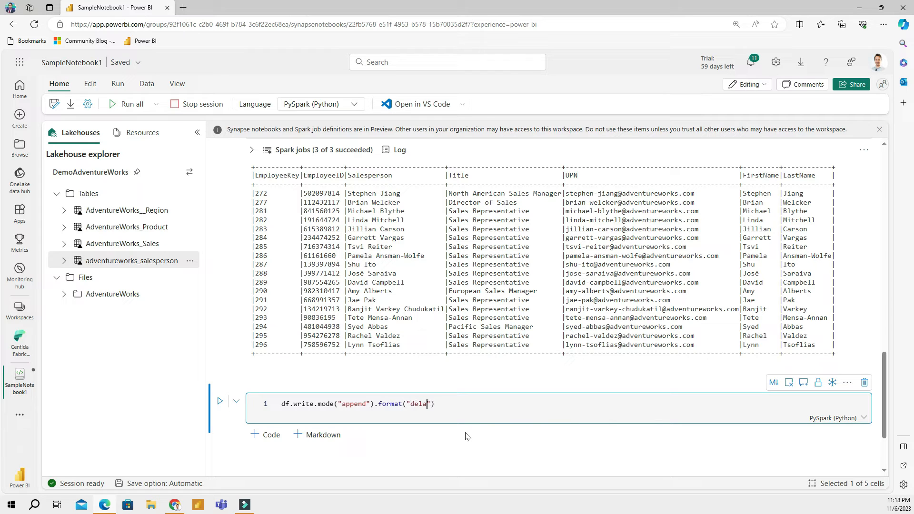
pyautogui.write('ta')
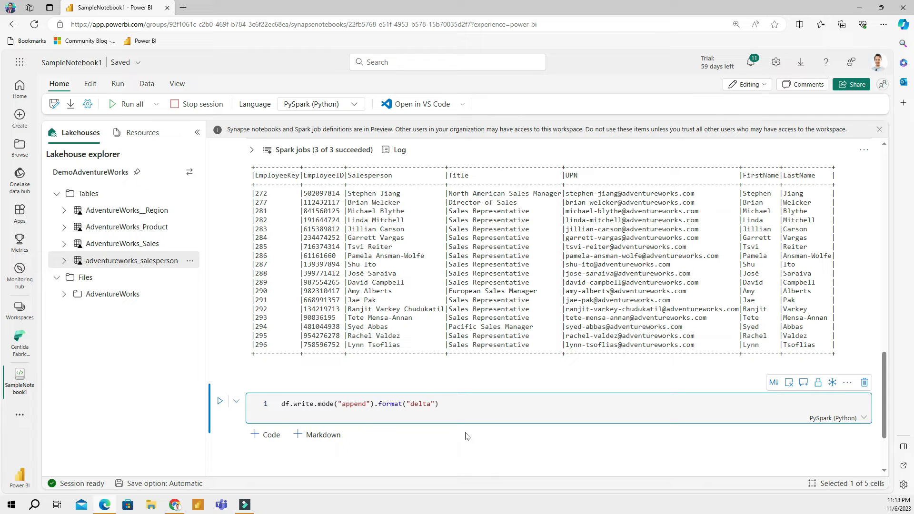
pyautogui.write('.')
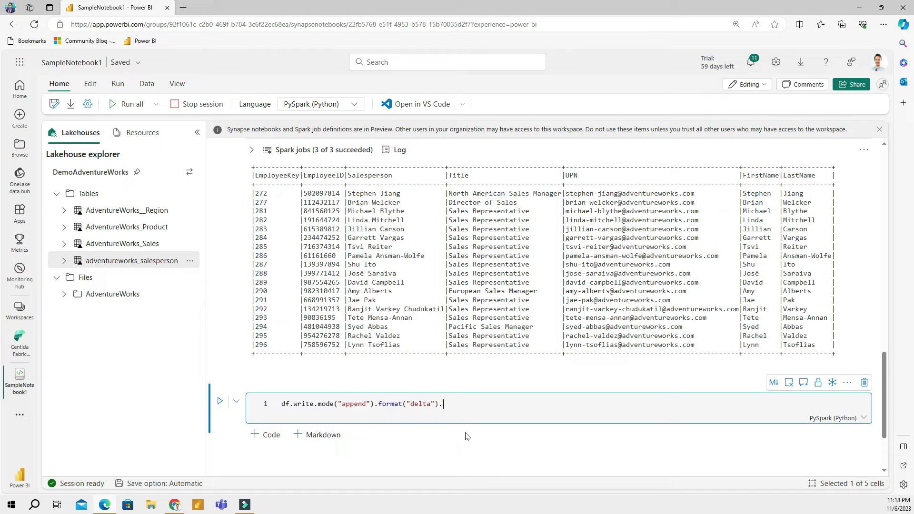
pyautogui.write('save')
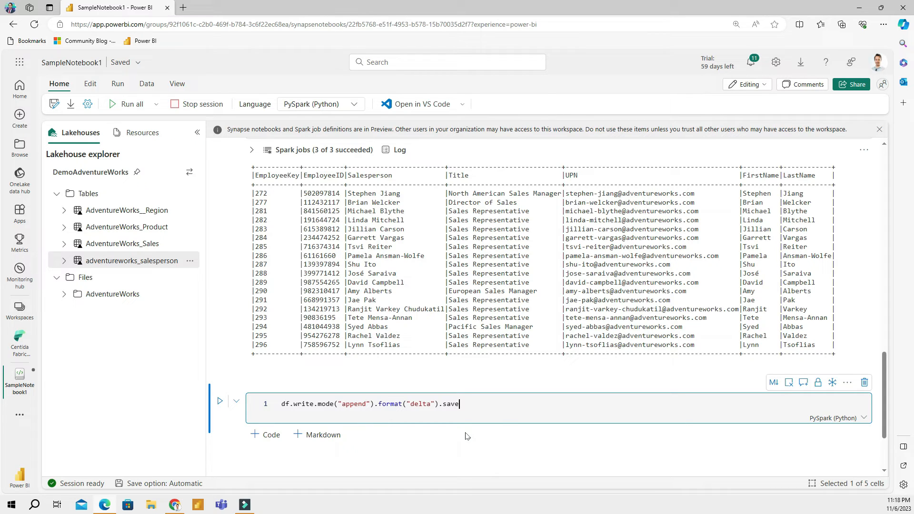
pyautogui.write('save')
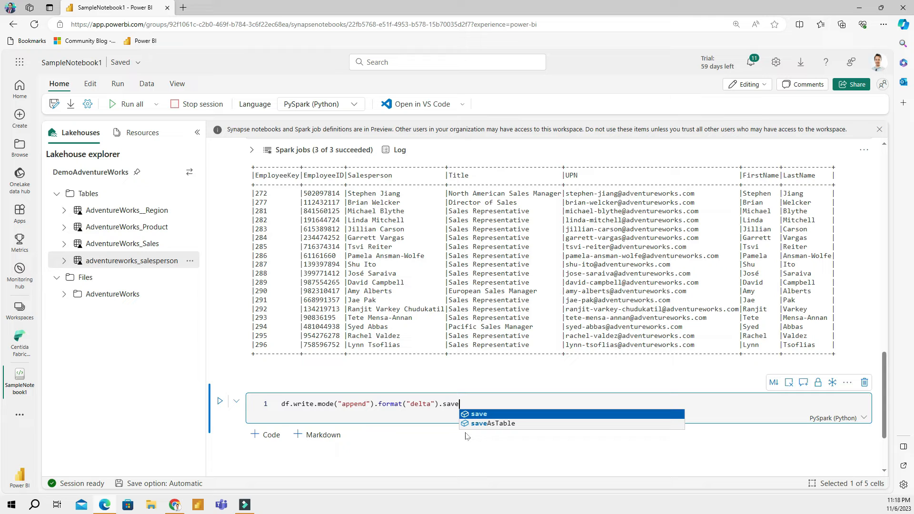
pyautogui.click(493, 423)
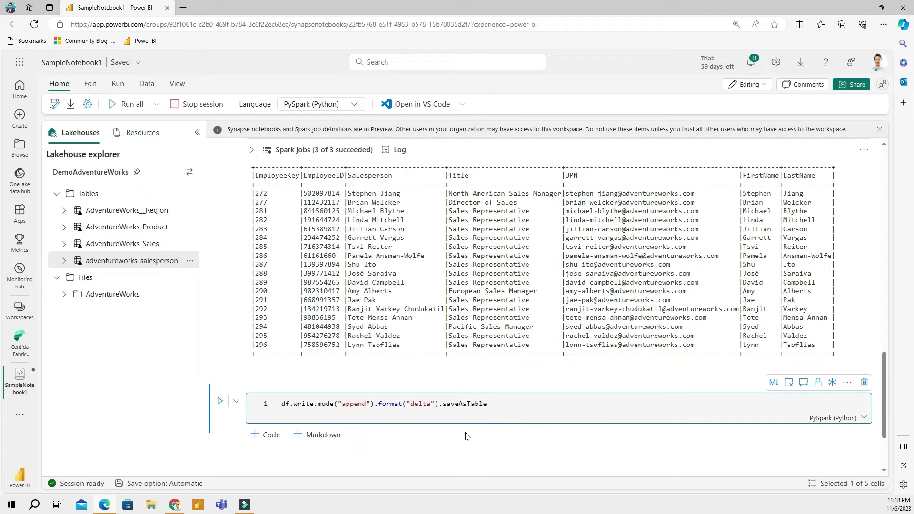
pyautogui.write('"")')
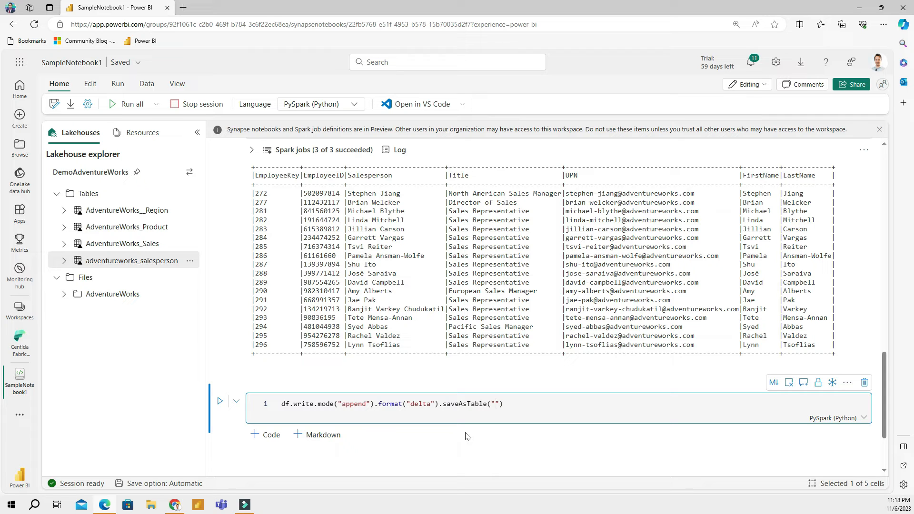
pyautogui.write('Salesperson_Updated')
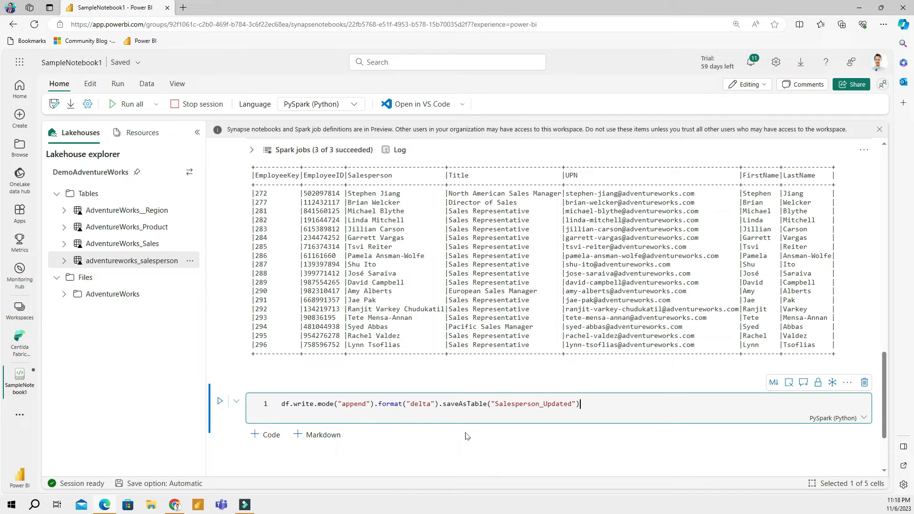
pyautogui.moveTo(220, 402)
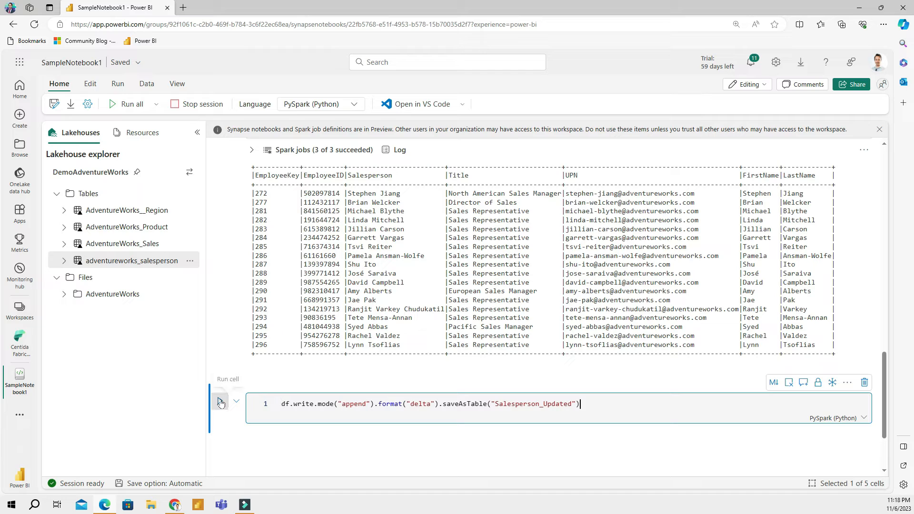
pyautogui.click(220, 403)
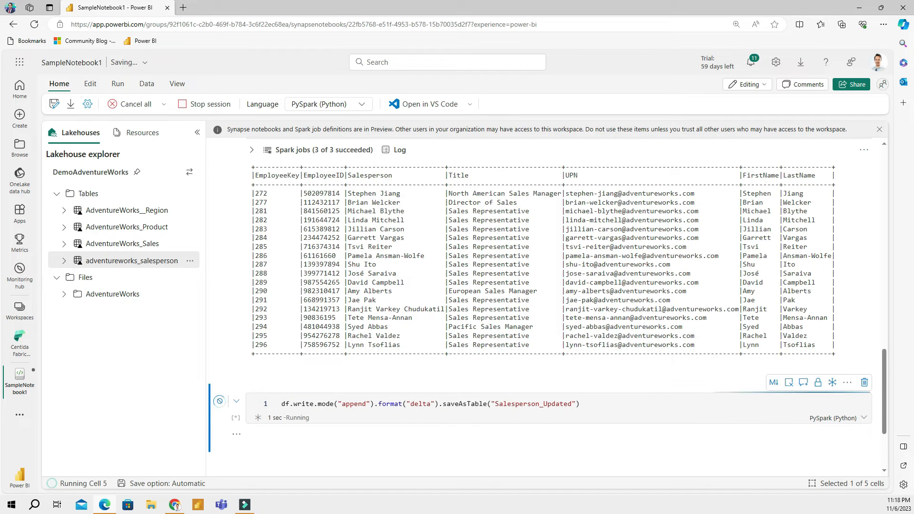
pyautogui.scroll(-3)
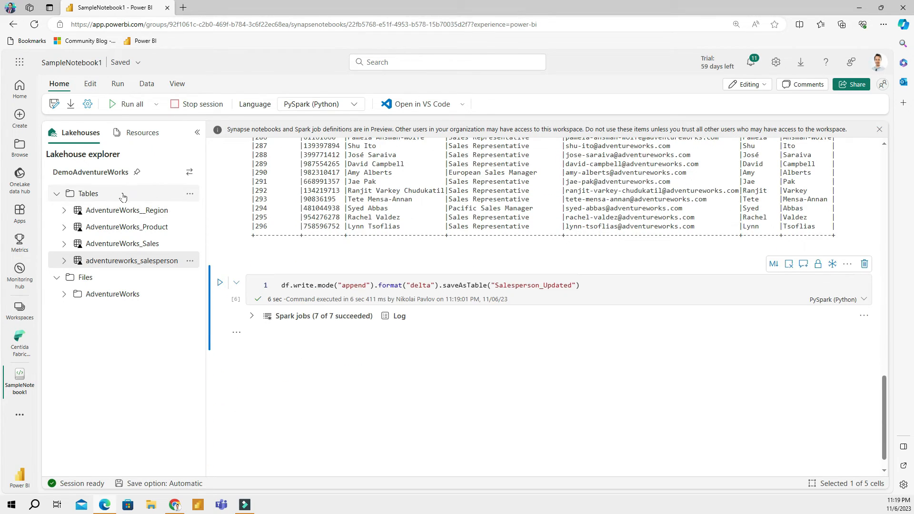
pyautogui.moveTo(121, 198)
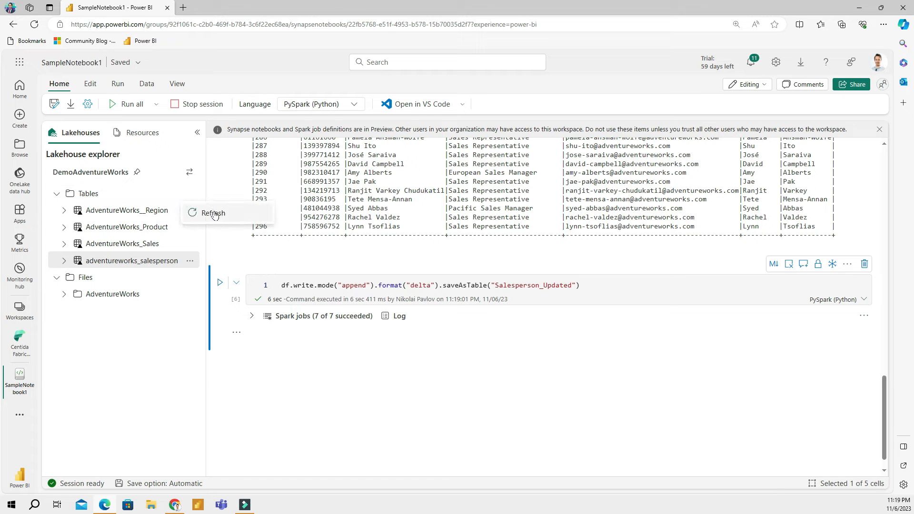
# - Refresh the lakehouse Tables list and open the salesperson_updated table's context menu
pyautogui.click(213, 212)
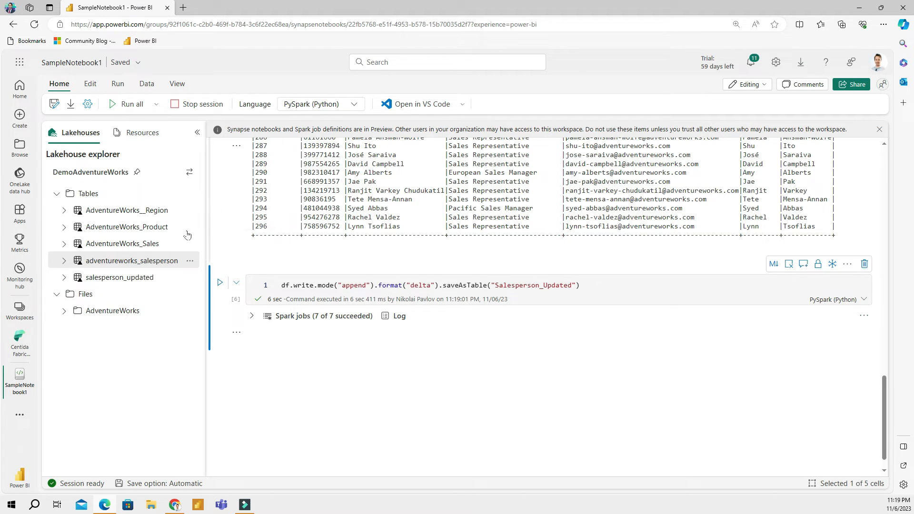
pyautogui.moveTo(120, 277)
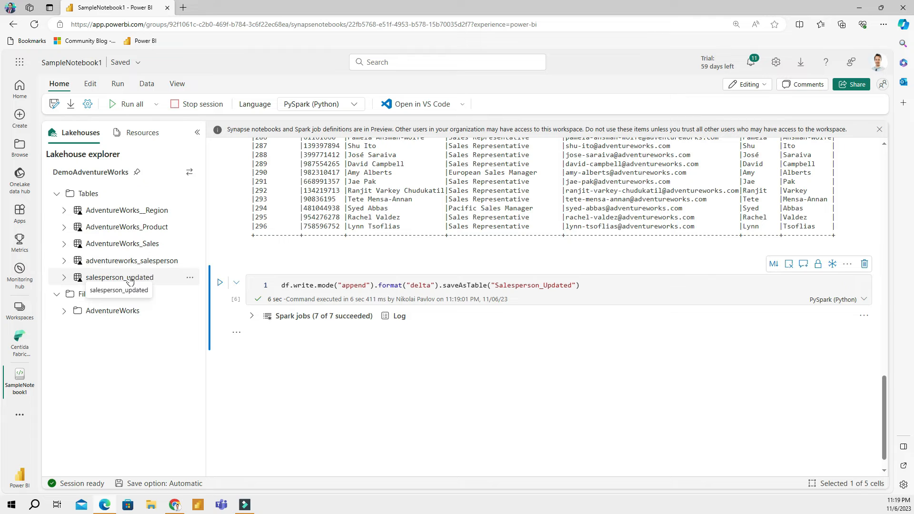
pyautogui.rightClick(121, 277)
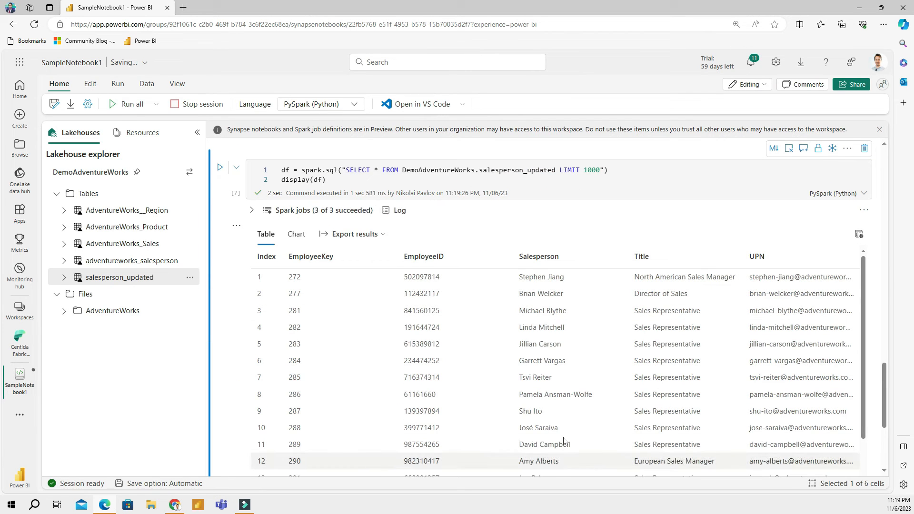
pyautogui.scroll(-3)
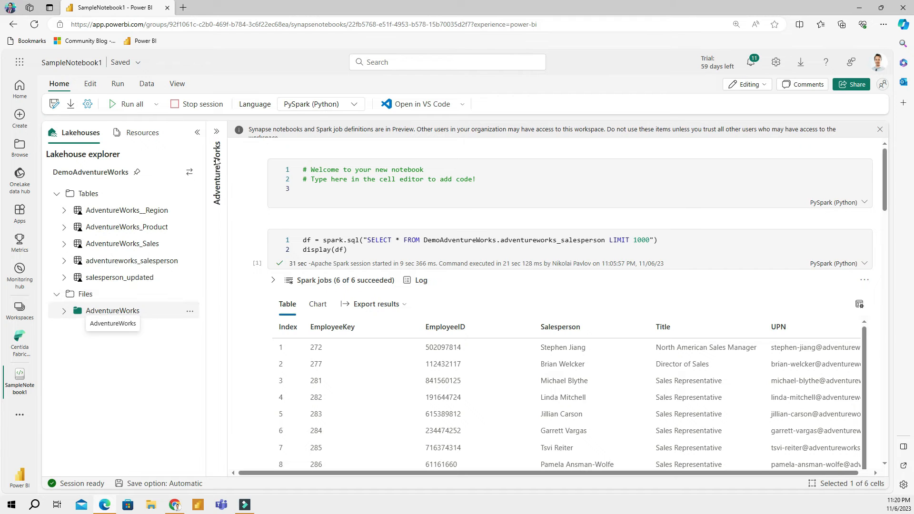
# - Open the AdventureWorks folder and show the loading options for Region.csv
pyautogui.click(112, 310)
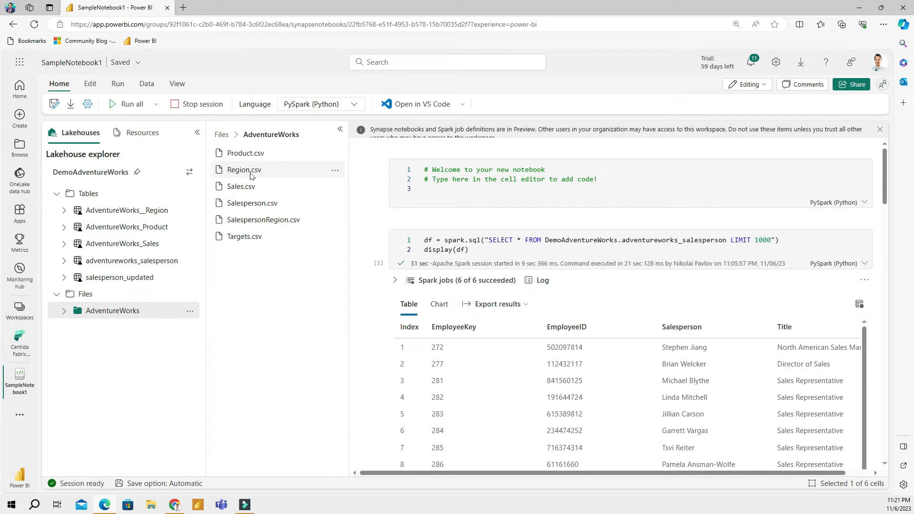
pyautogui.click(334, 170)
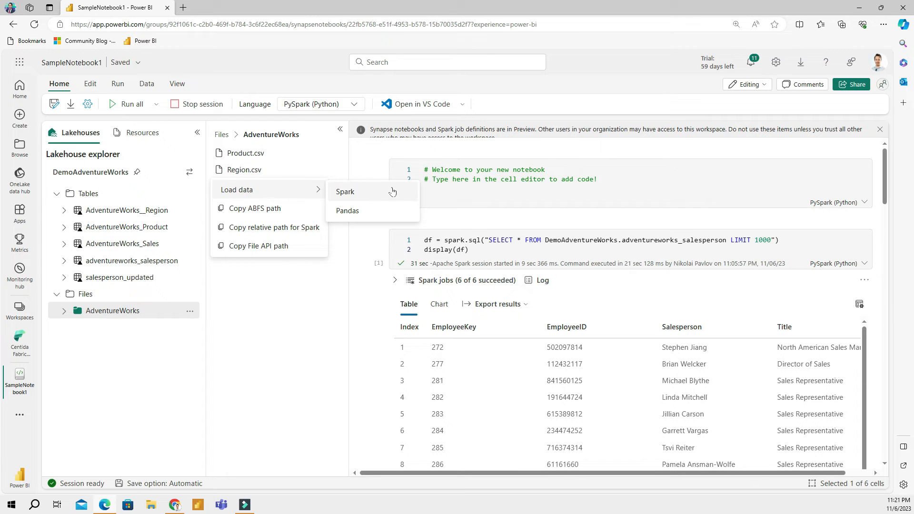
pyautogui.moveTo(386, 195)
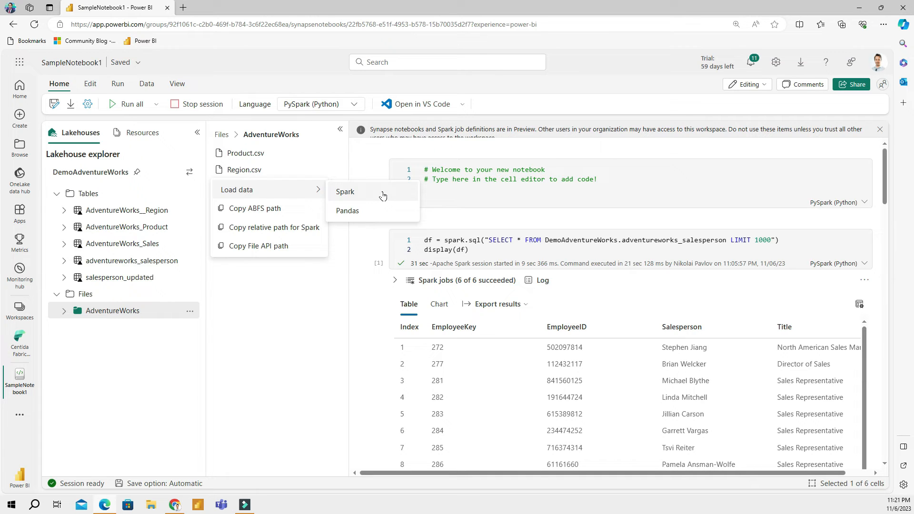
pyautogui.moveTo(364, 216)
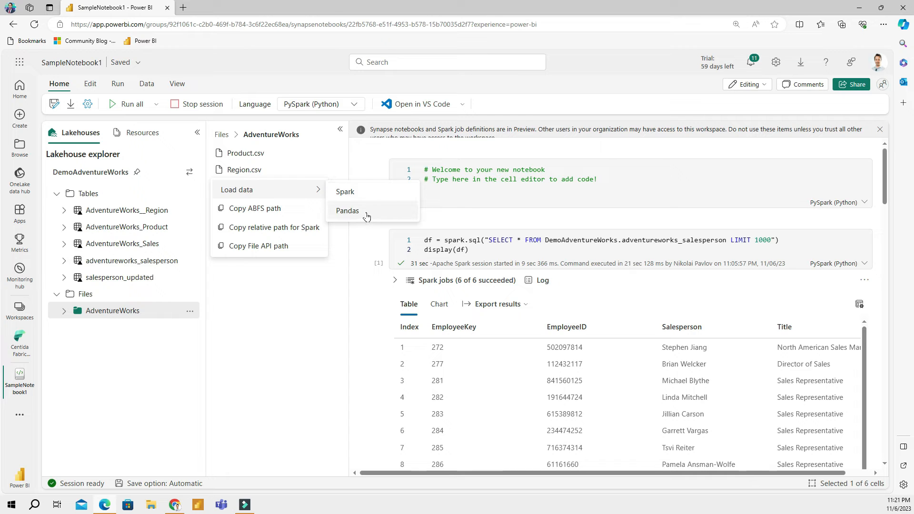
# - Load Region.csv with pandas into a cell and run display(df) to view the territories
pyautogui.click(348, 211)
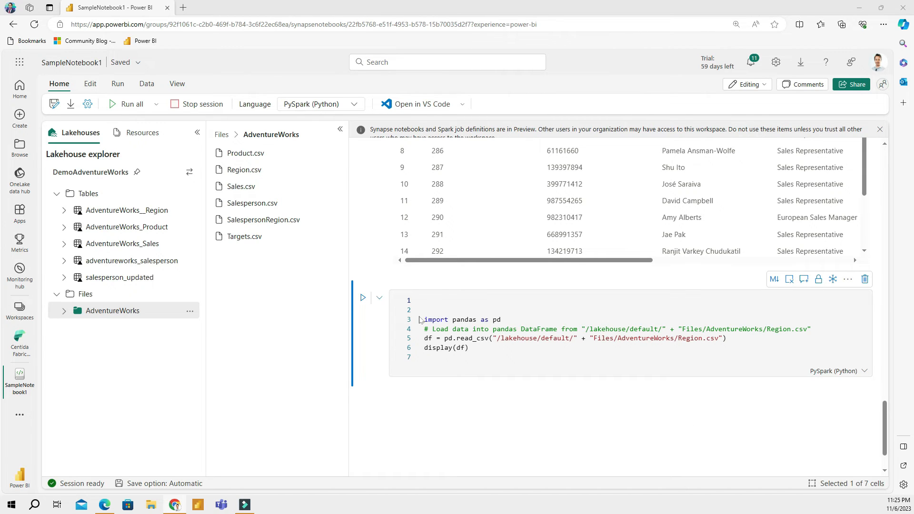
pyautogui.click(362, 298)
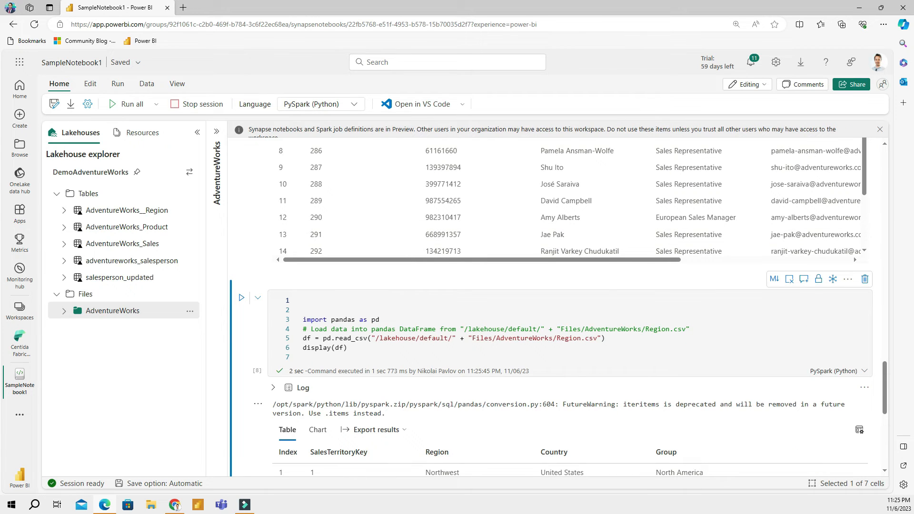
pyautogui.scroll(-3)
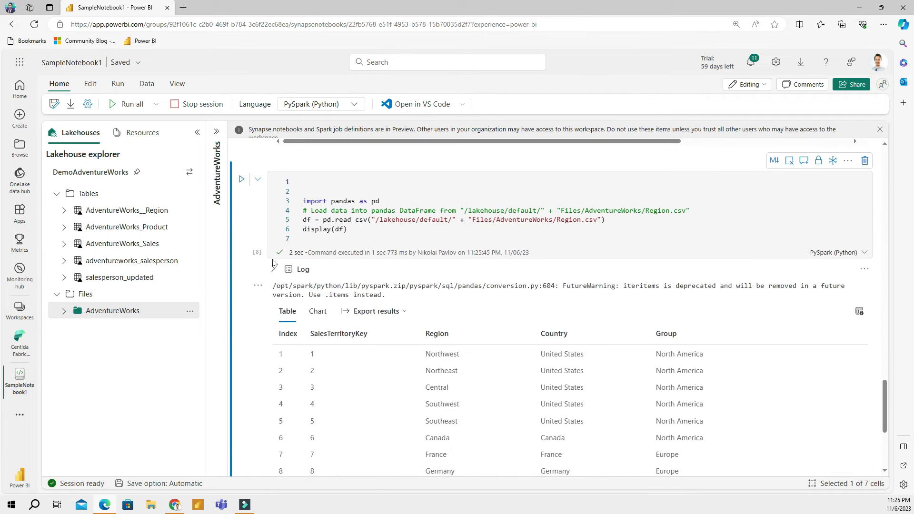
pyautogui.scroll(-3)
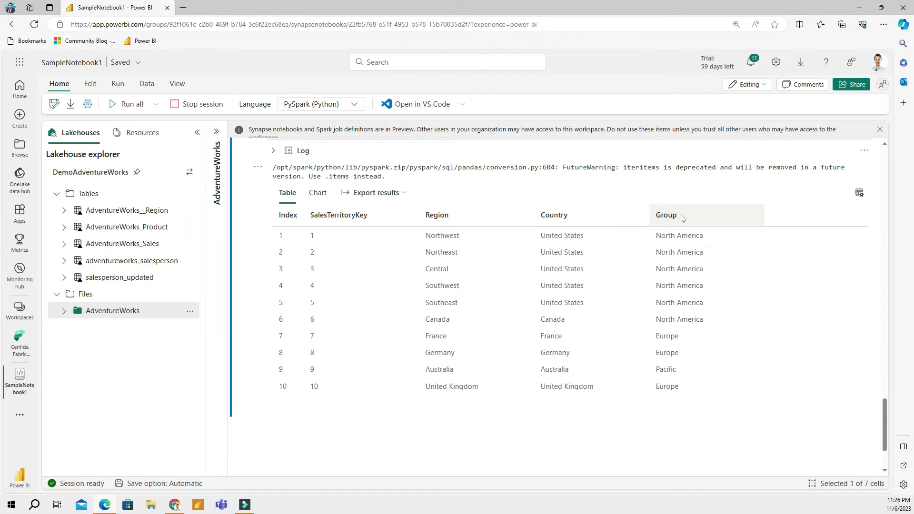
pyautogui.moveTo(704, 227)
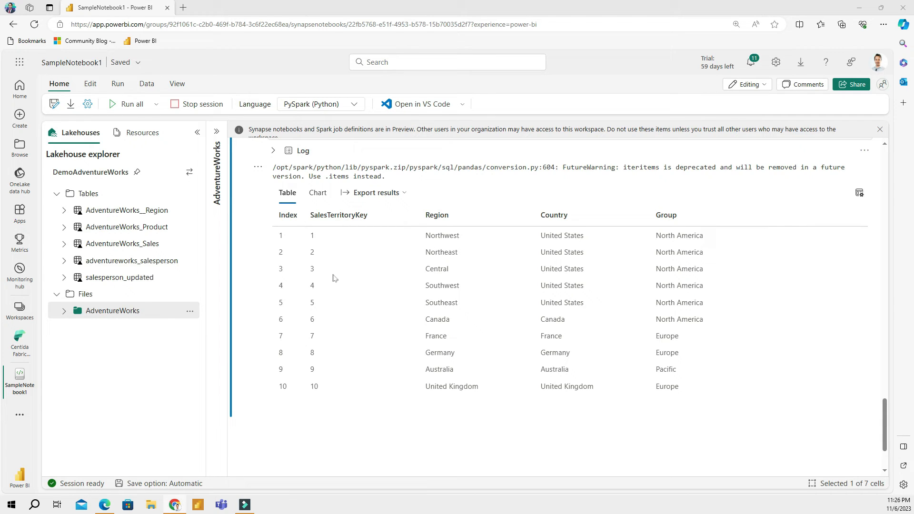
pyautogui.moveTo(455, 328)
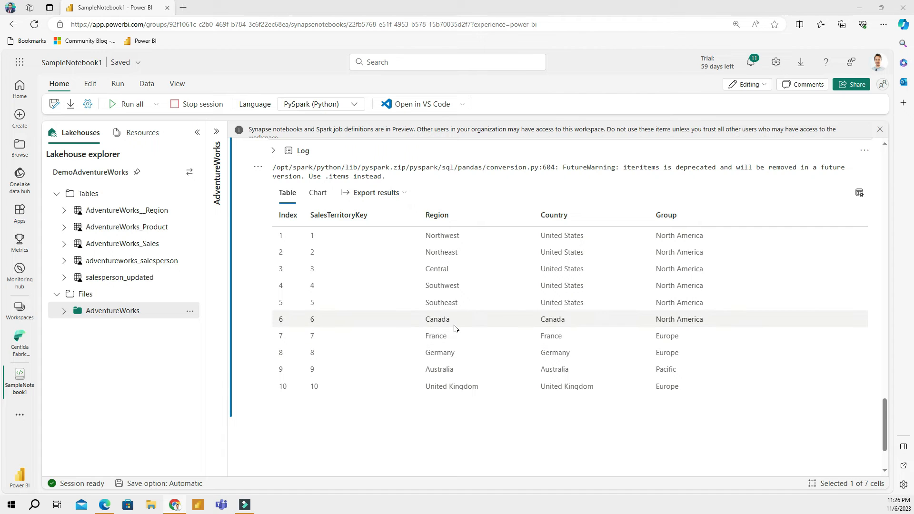
# - Add and run a code cell renaming Group to Continent and mapping each region to a City
pyautogui.scroll(-3)
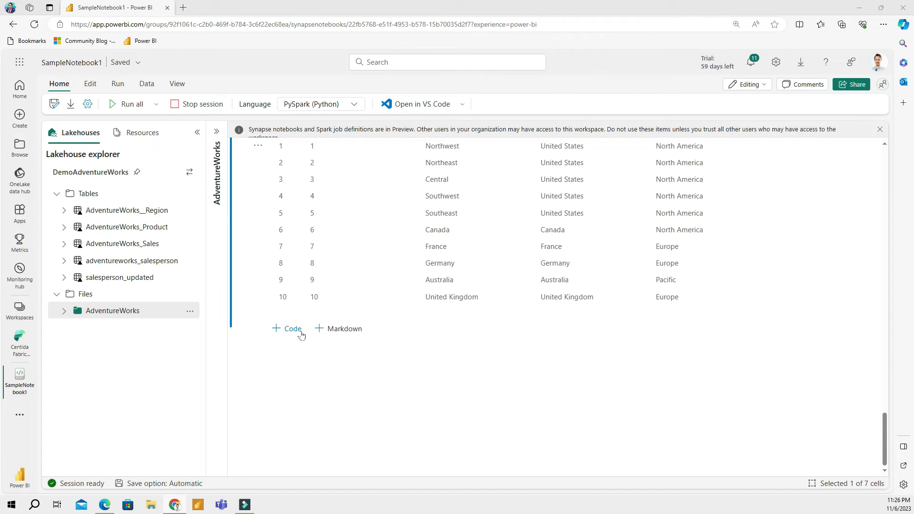
pyautogui.moveTo(292, 328)
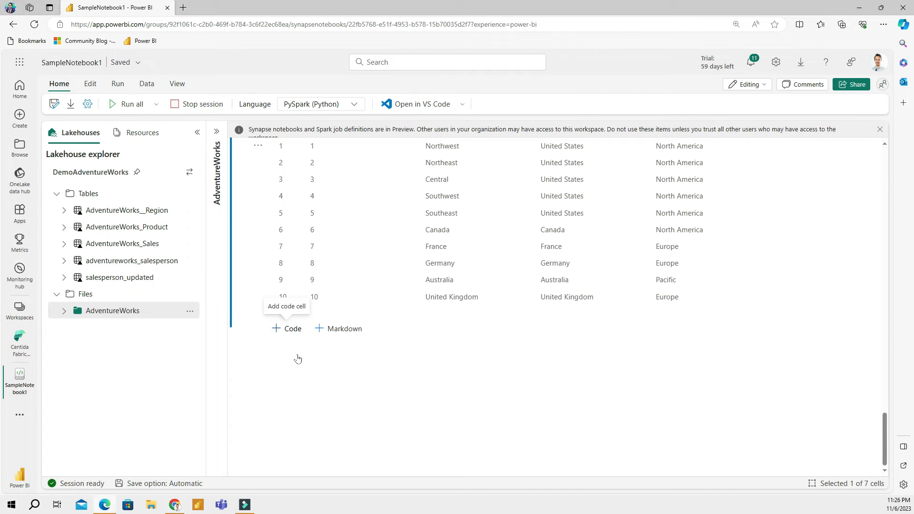
pyautogui.click(286, 329)
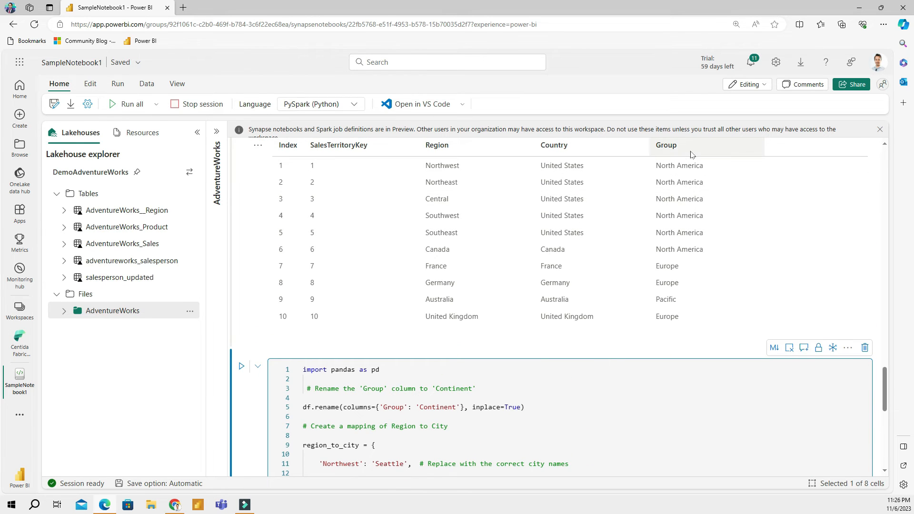
pyautogui.moveTo(691, 154)
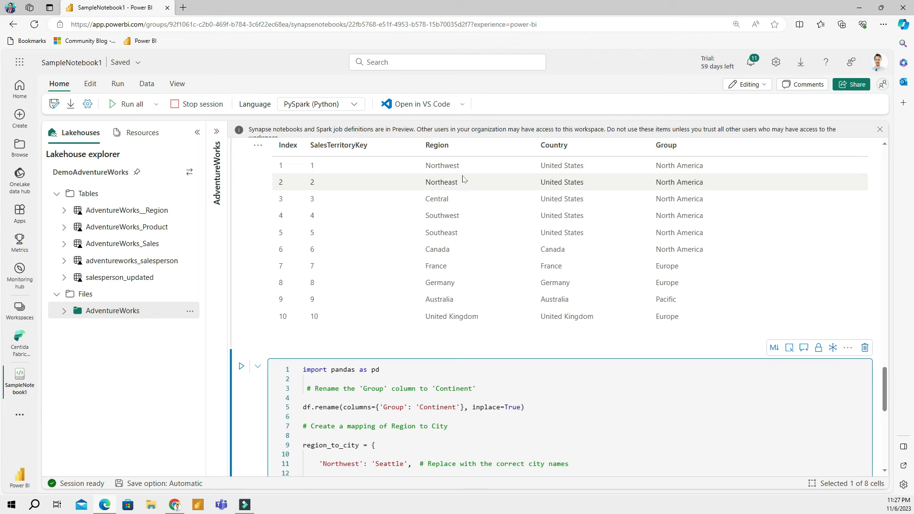
pyautogui.scroll(-3)
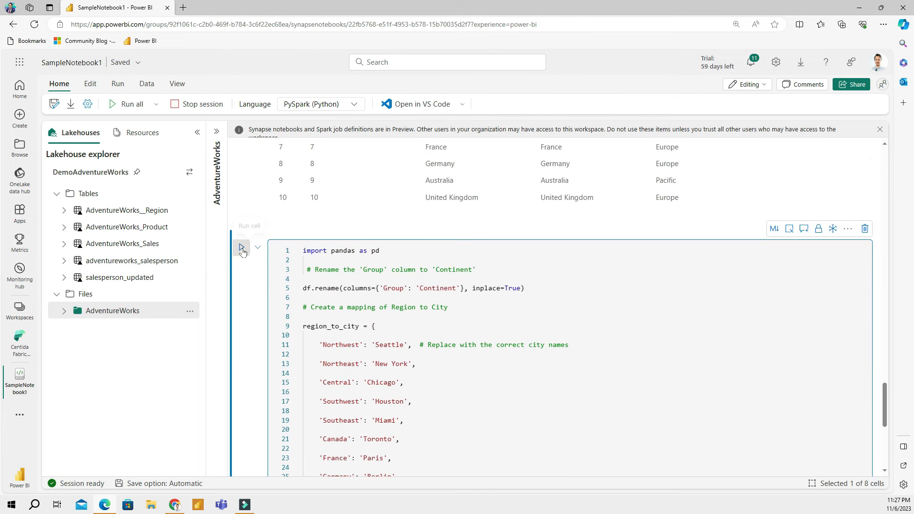
pyautogui.click(240, 247)
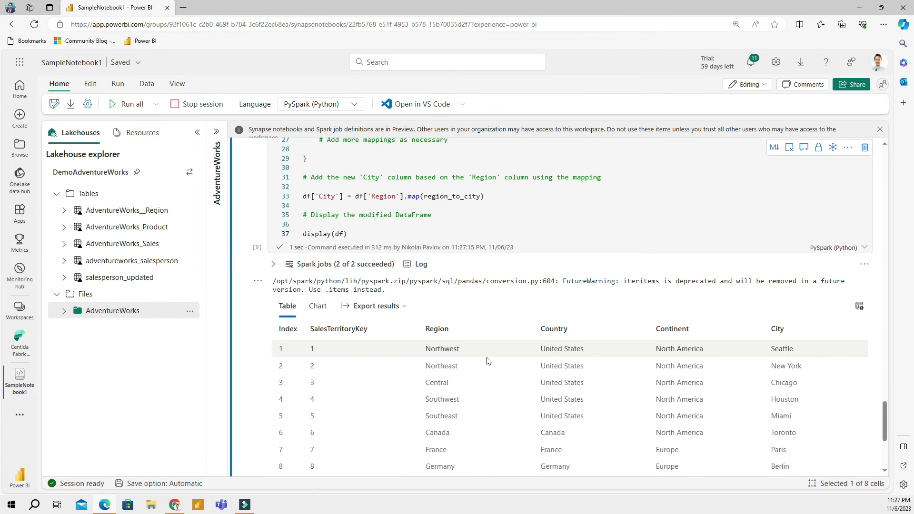
pyautogui.moveTo(676, 354)
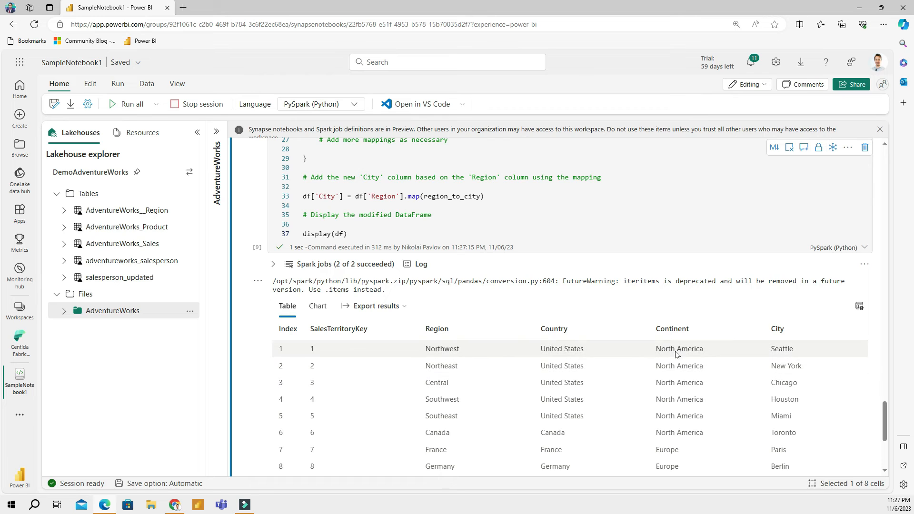
# - Add Australia→'Syndey' and United Kingdom→'London' to region_to_city and re-run the cell
pyautogui.scroll(-3)
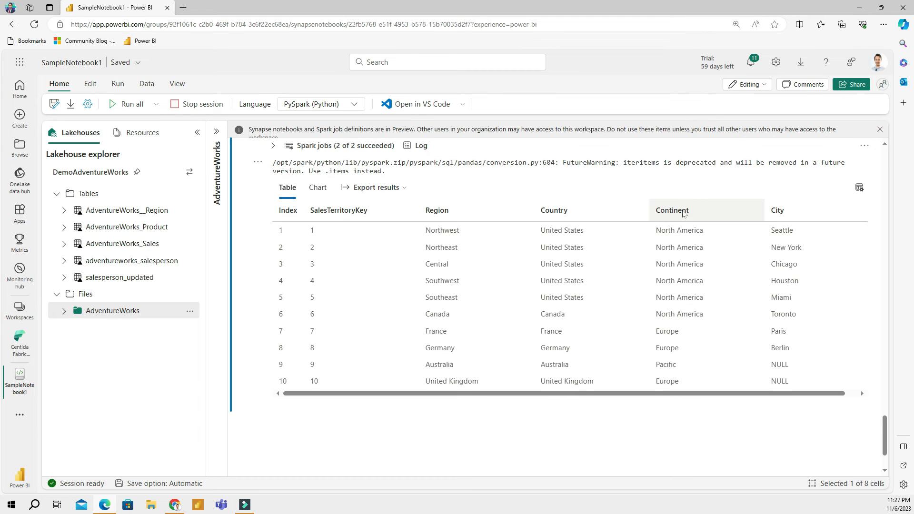
pyautogui.moveTo(686, 226)
pyautogui.write("'")
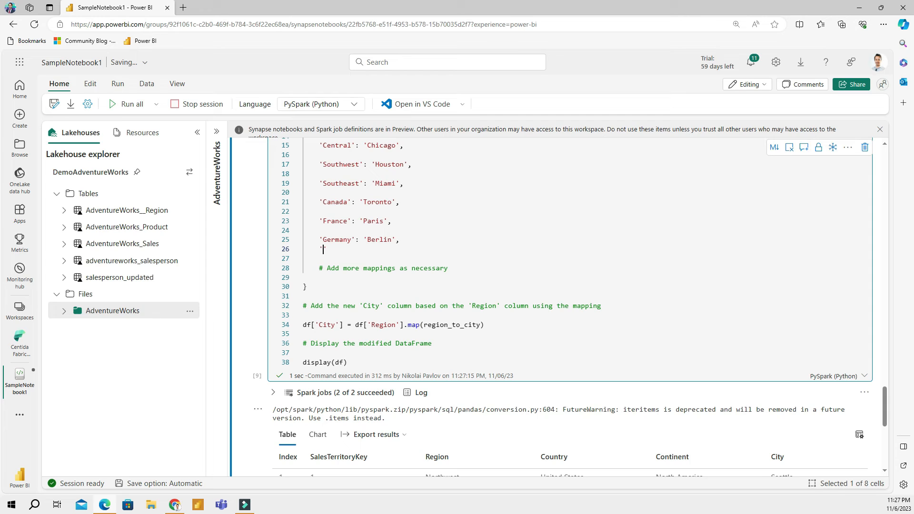
pyautogui.write('Australia')
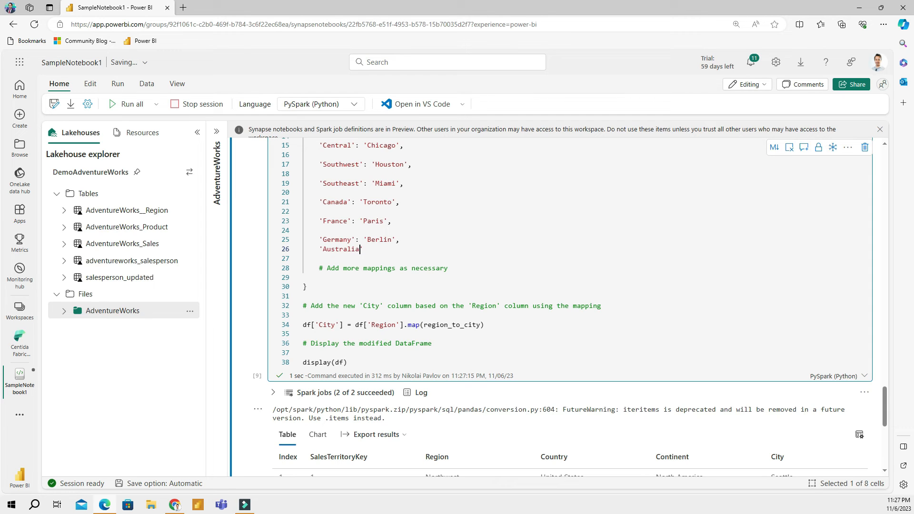
pyautogui.write("':")
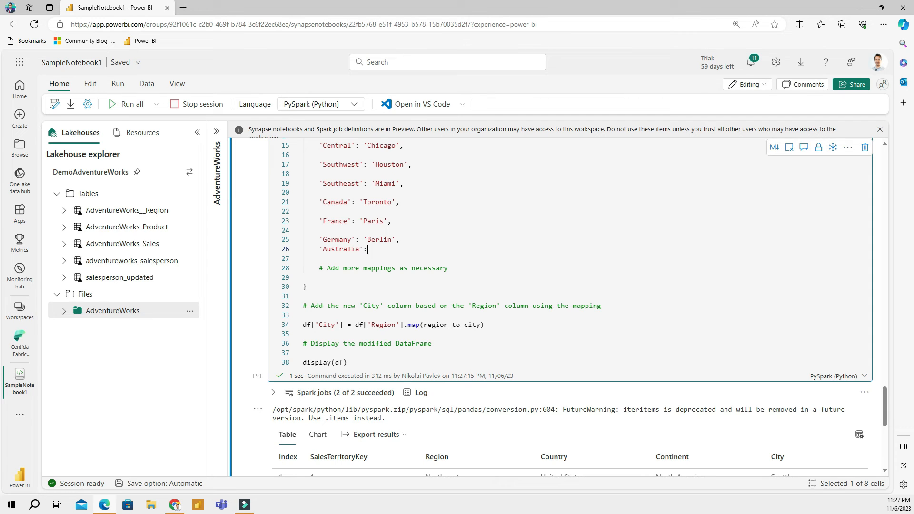
pyautogui.write("'Synd'")
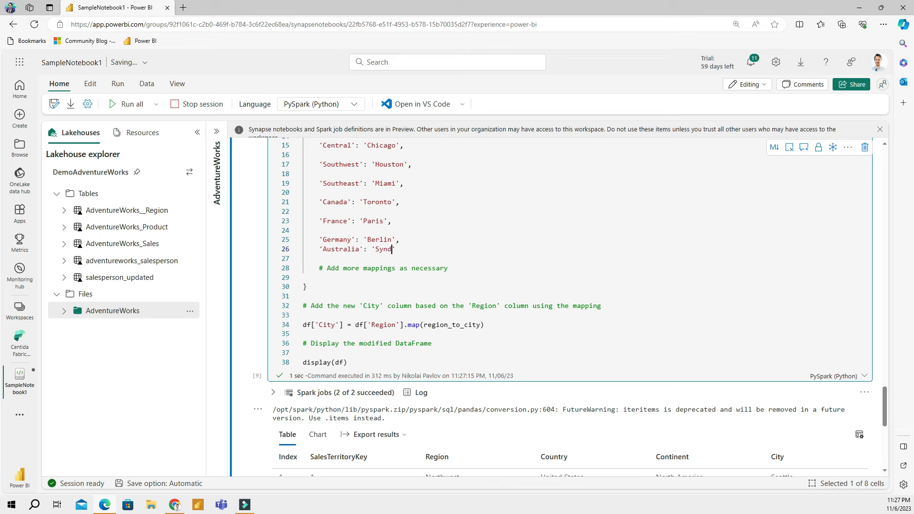
pyautogui.write("ey'")
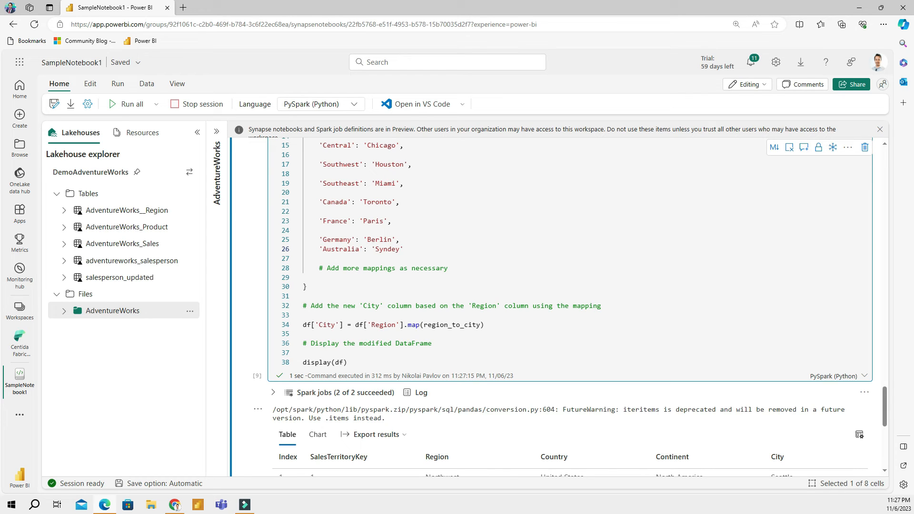
pyautogui.write("'Un'")
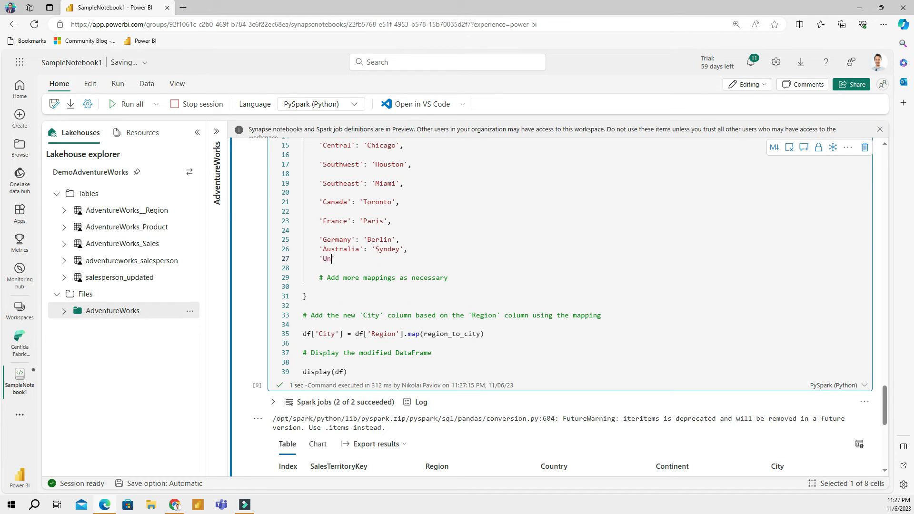
pyautogui.write('ited Kingdom')
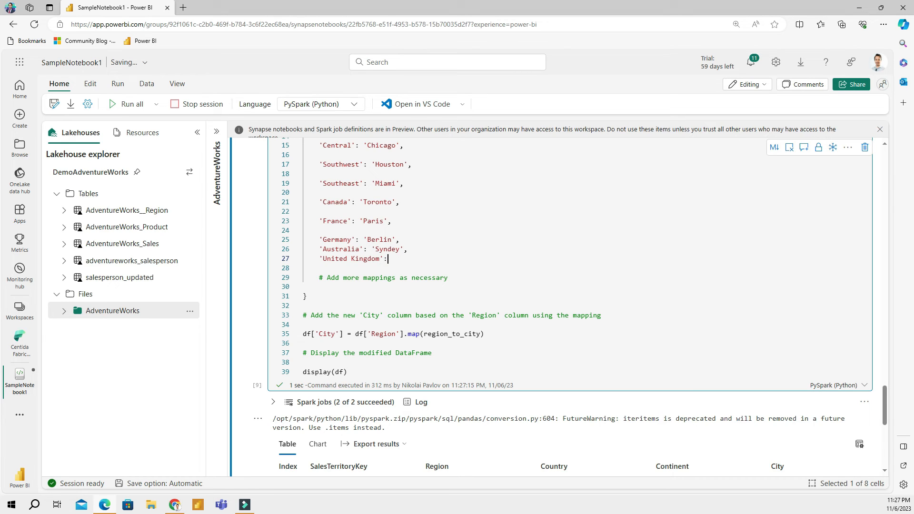
pyautogui.write("'London")
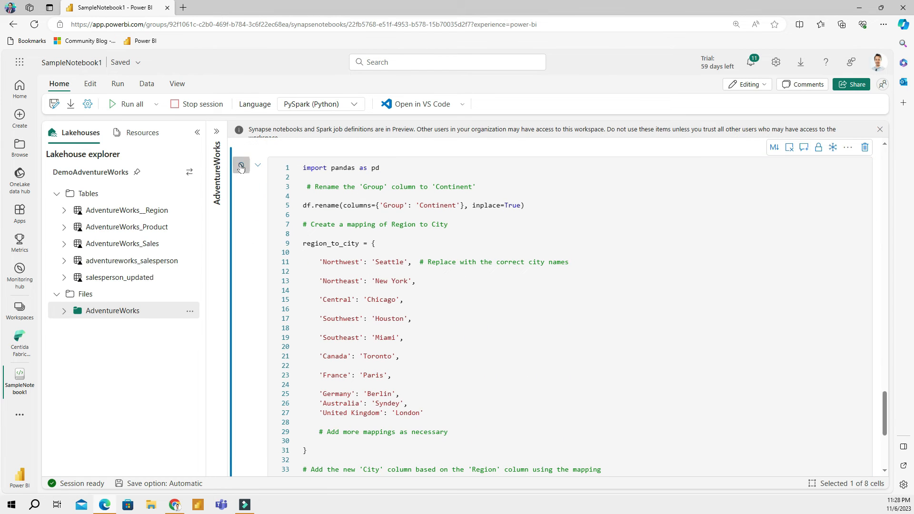
pyautogui.click(124, 104)
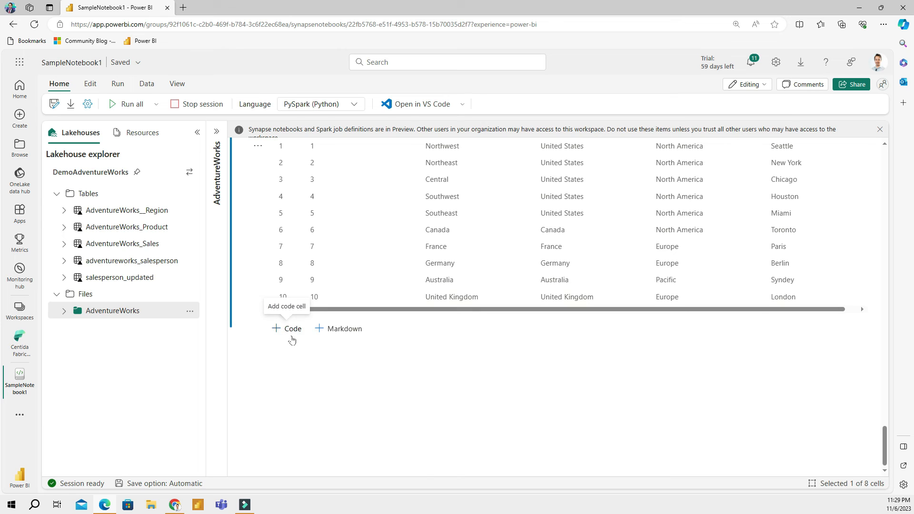
# - Add a code cell saving the DataFrame as the Delta table Region_updated
pyautogui.click(288, 328)
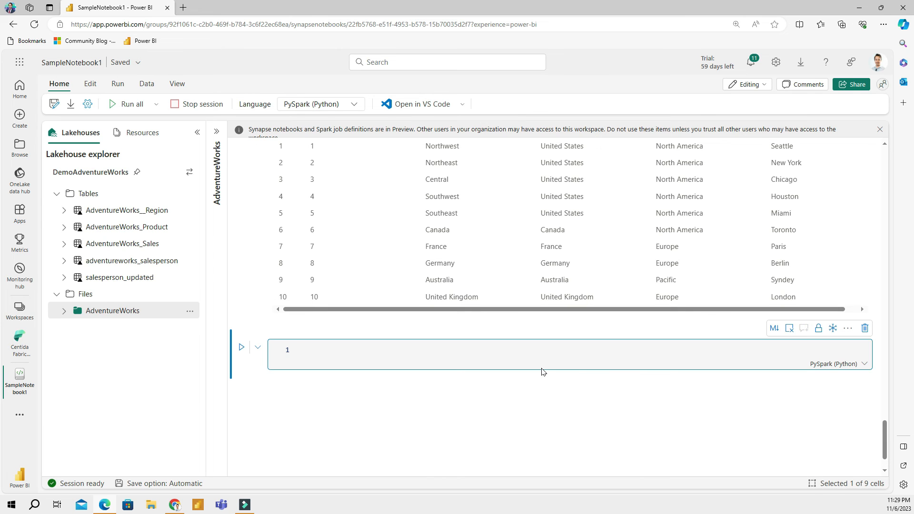
pyautogui.click(302, 350)
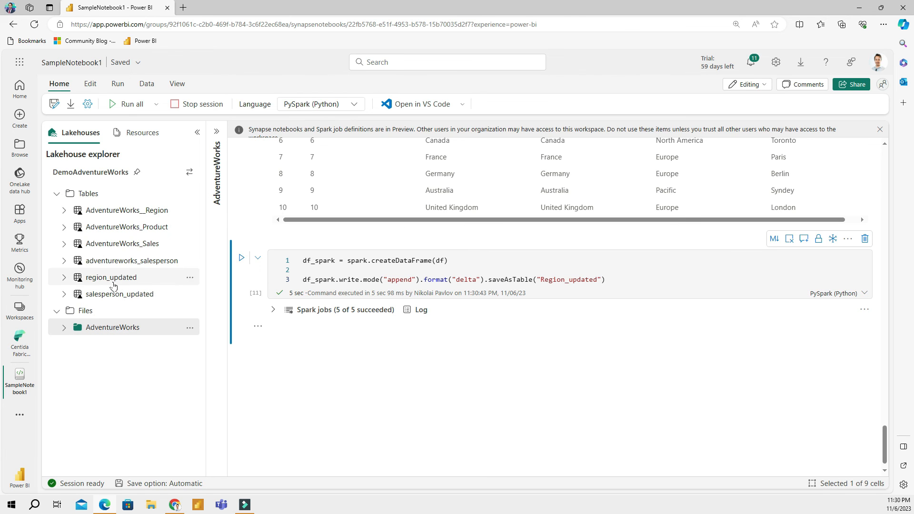
# - Generate and run a Spark cell loading region_updated to show its continents and cities
pyautogui.rightClick(110, 277)
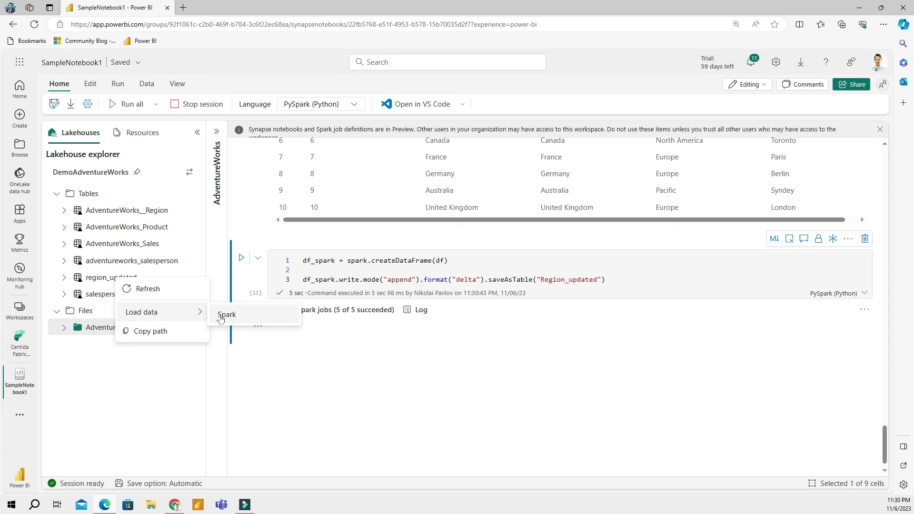
pyautogui.click(226, 315)
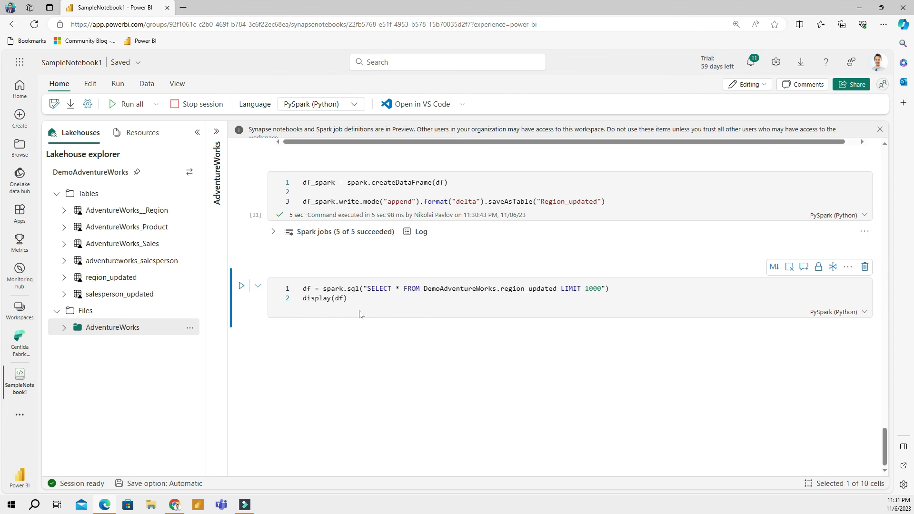
pyautogui.click(241, 286)
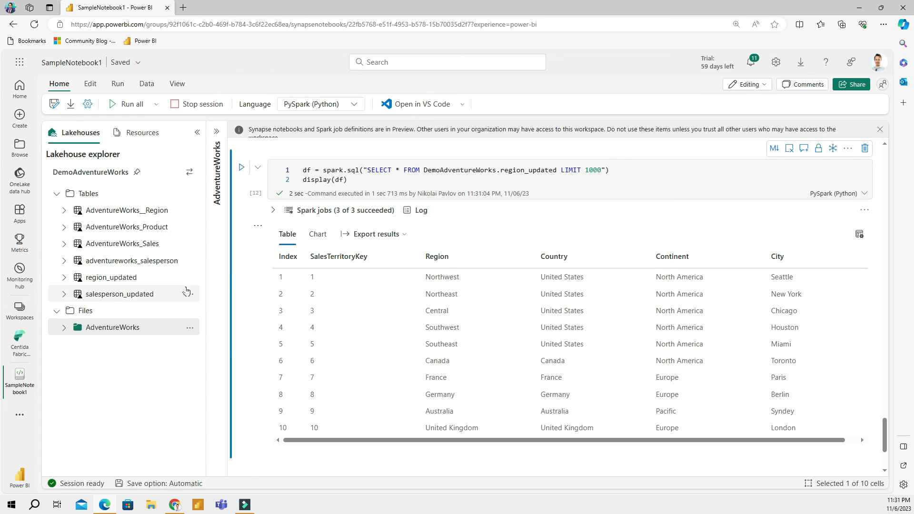
pyautogui.moveTo(709, 268)
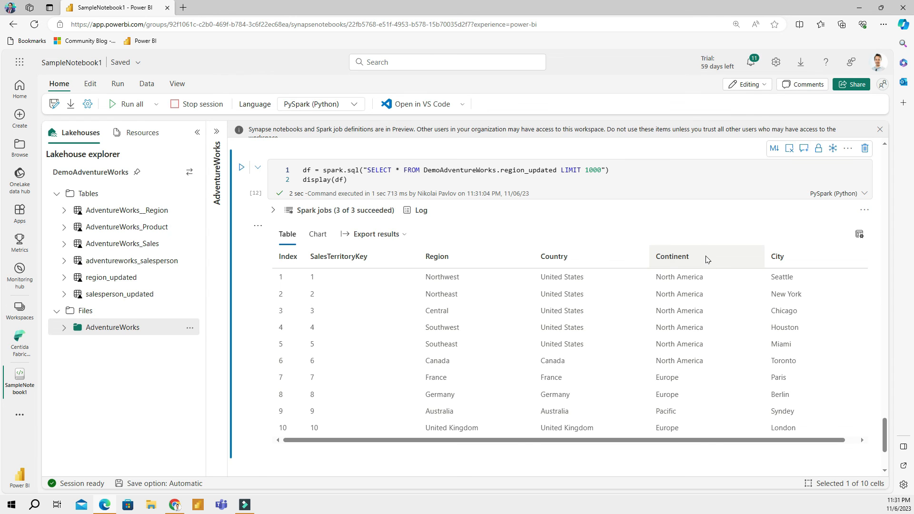
pyautogui.moveTo(706, 260)
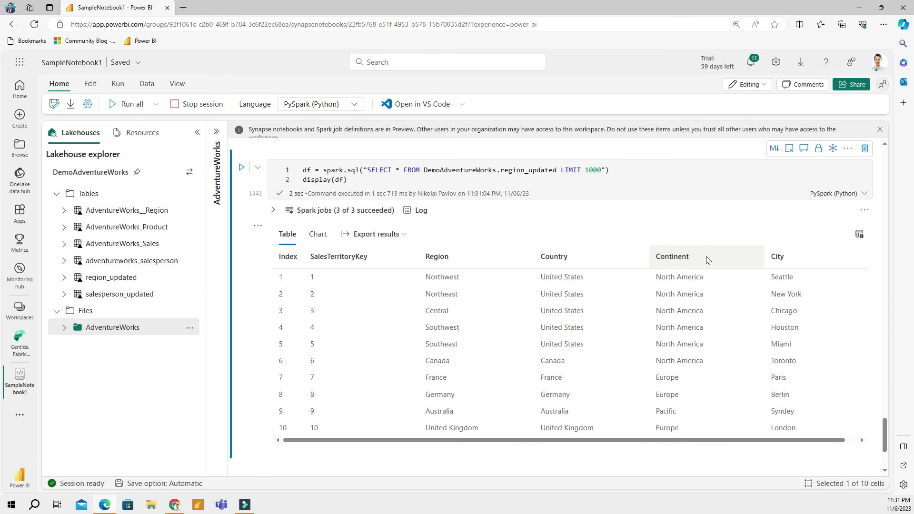